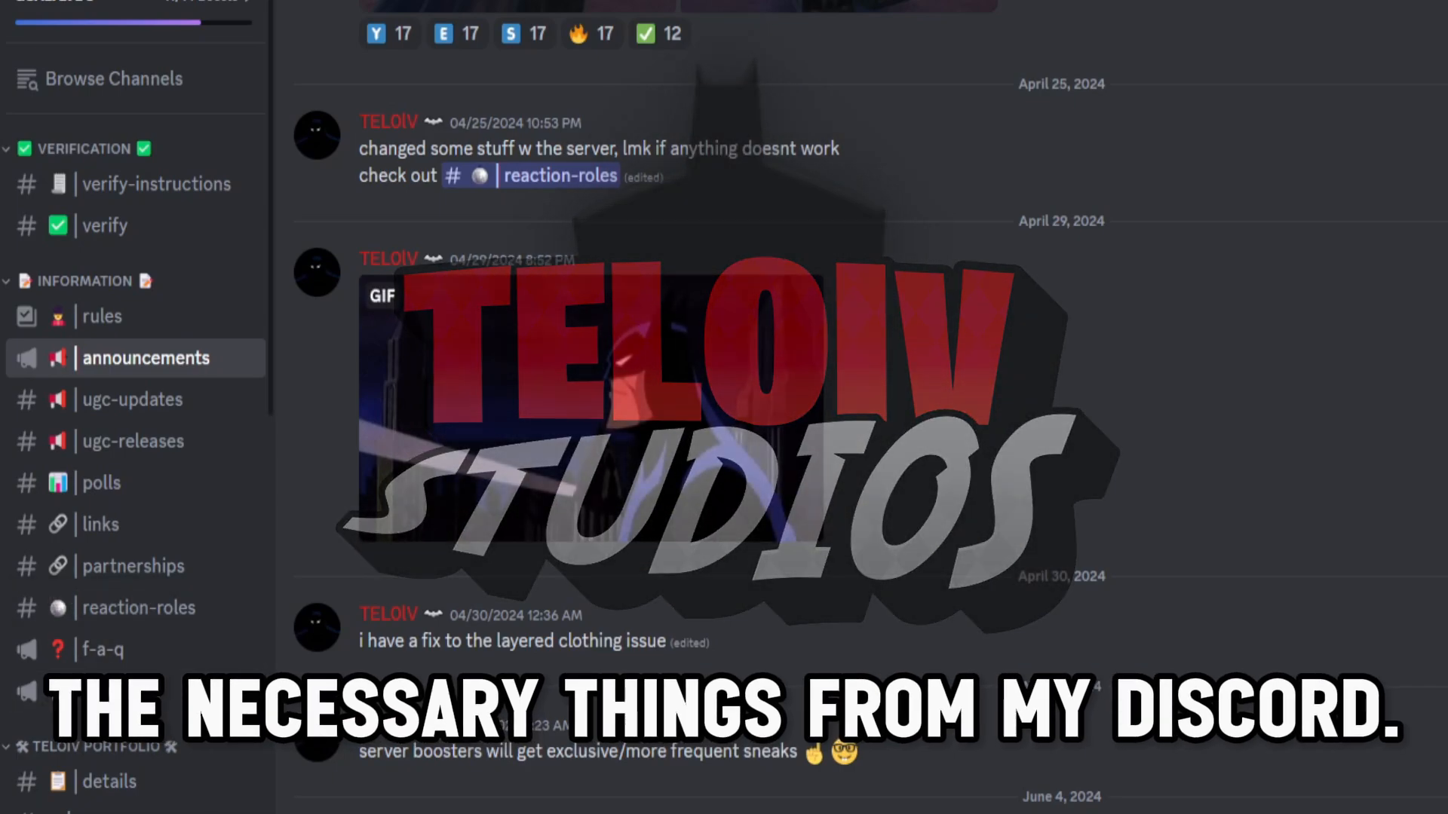
View the model in front orthographic and start moving the selected arm with G
{"action": "scroll", "scroll_direction": "down", "scroll_amount": 3}
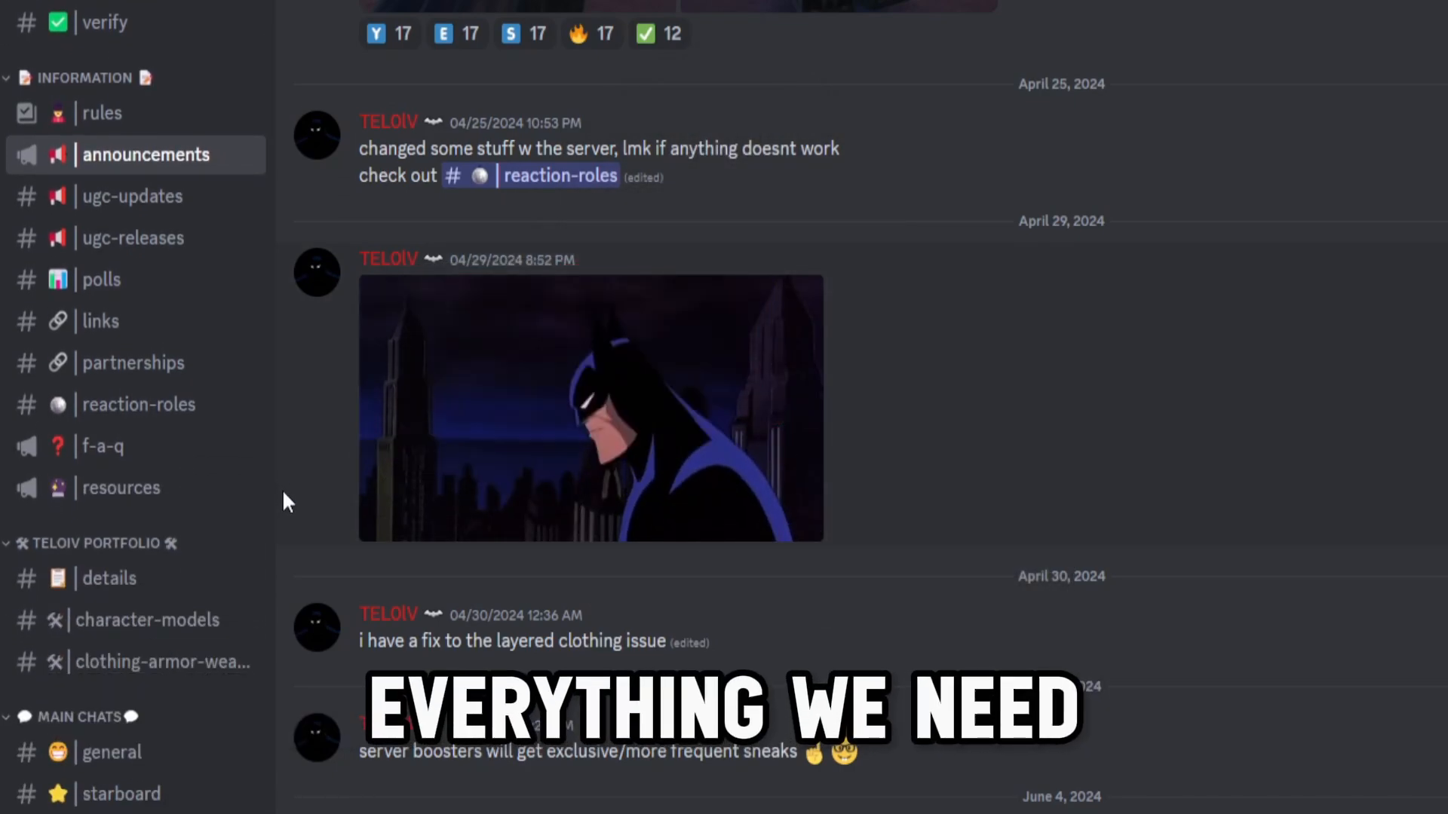
{"action": "left_click", "coordinate": [121, 489]}
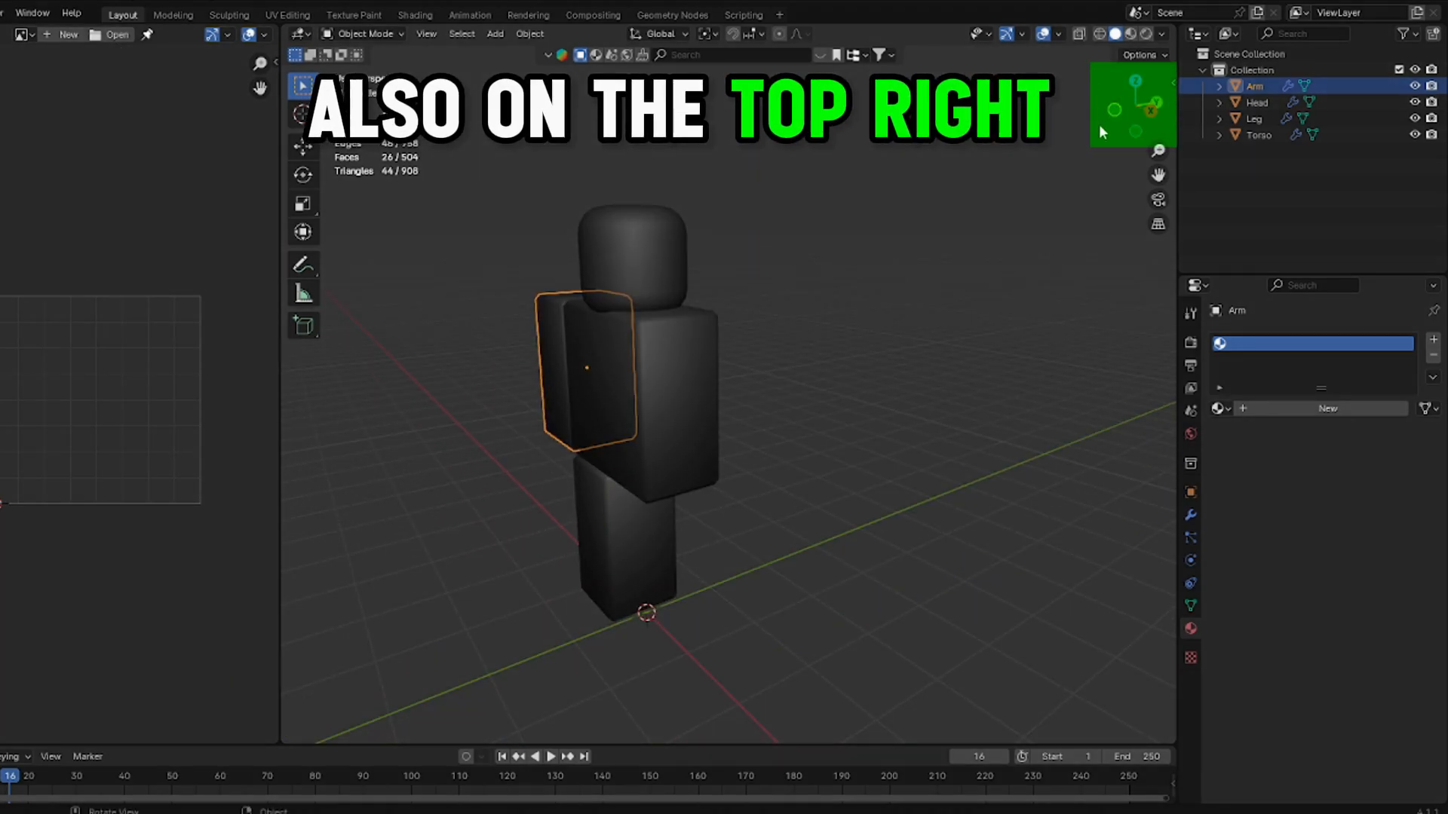
{"action": "left_click", "coordinate": [1140, 105]}
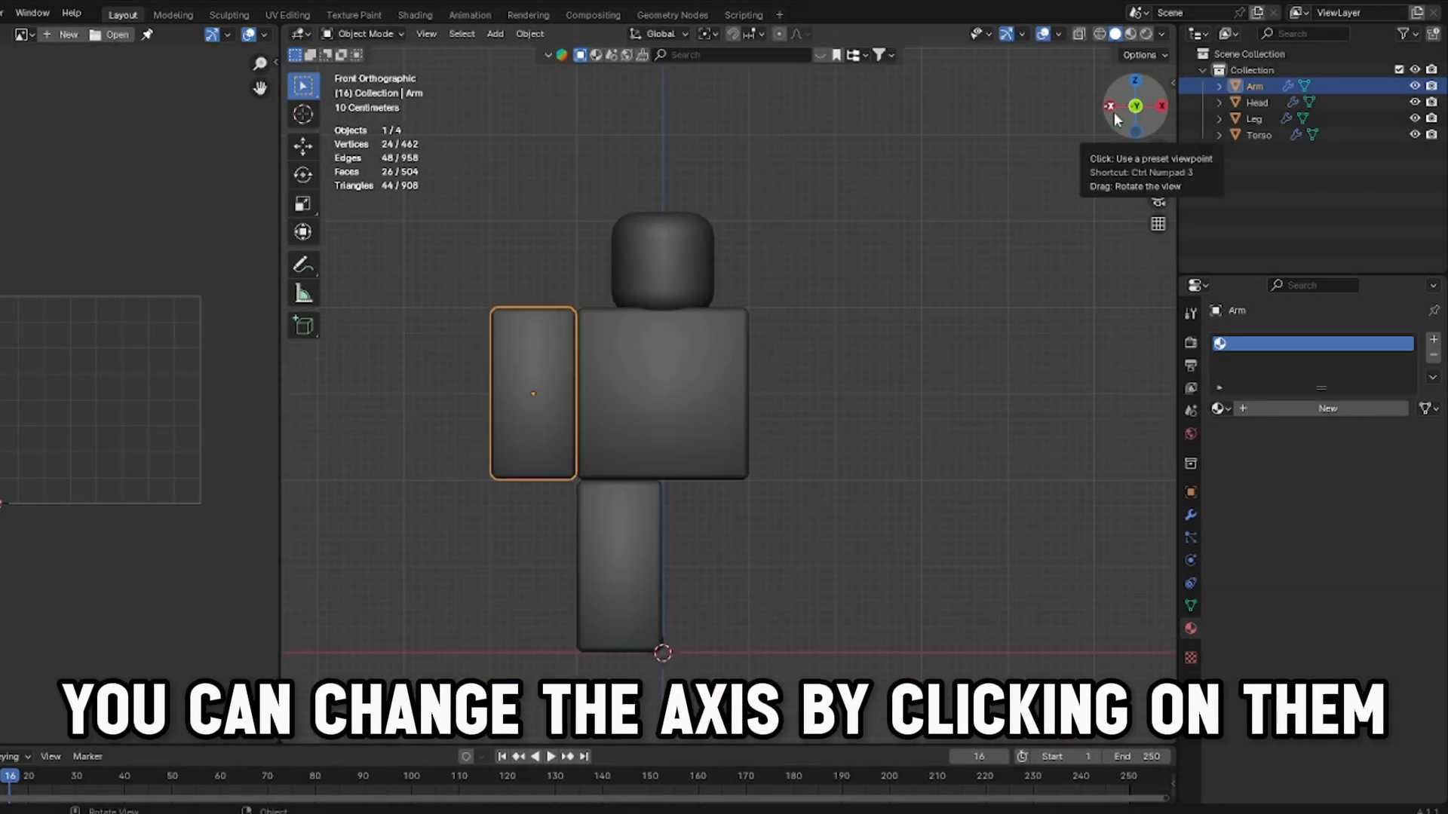
{"action": "left_click", "coordinate": [1110, 105]}
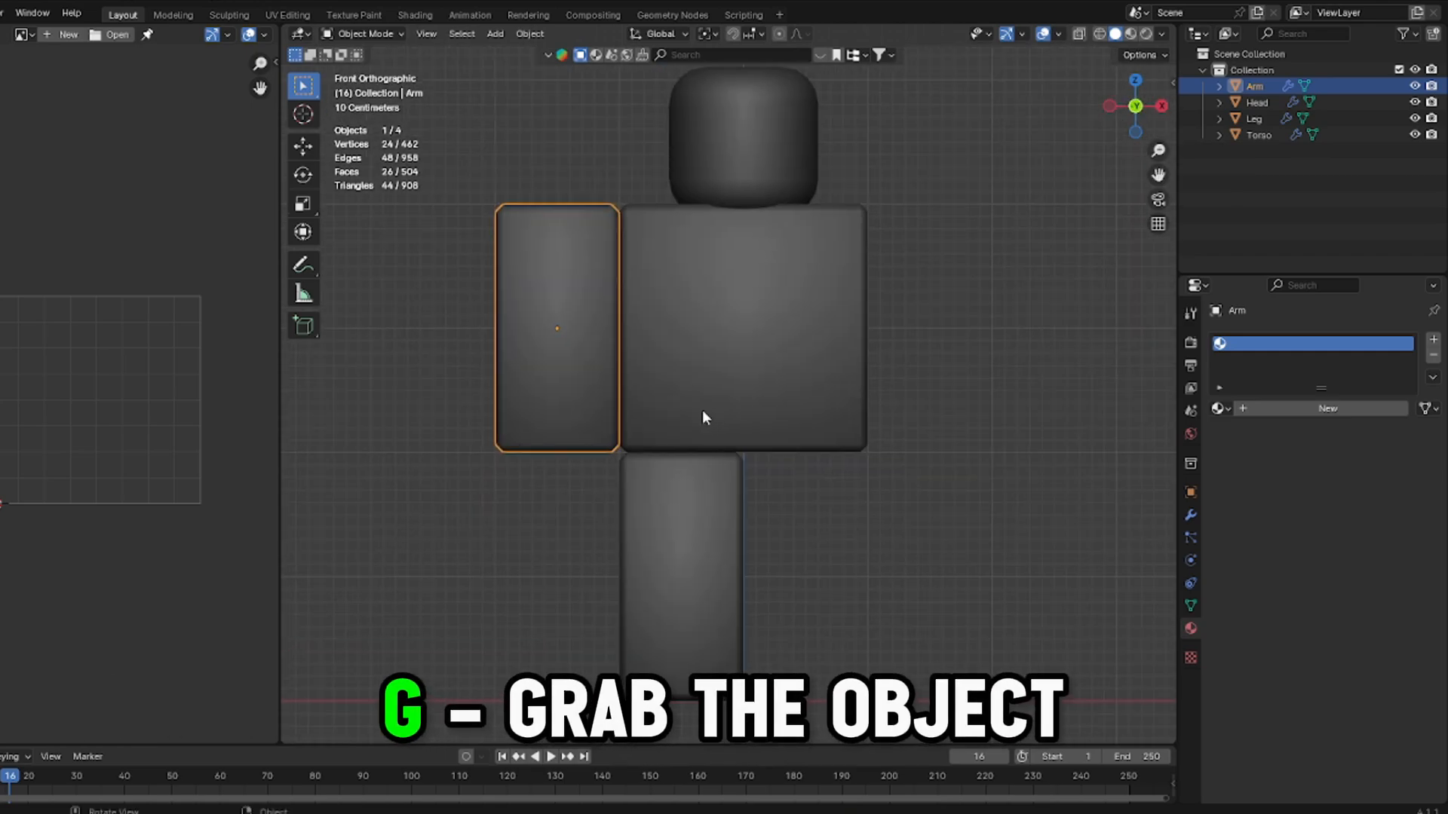
{"action": "key", "text": "g"}
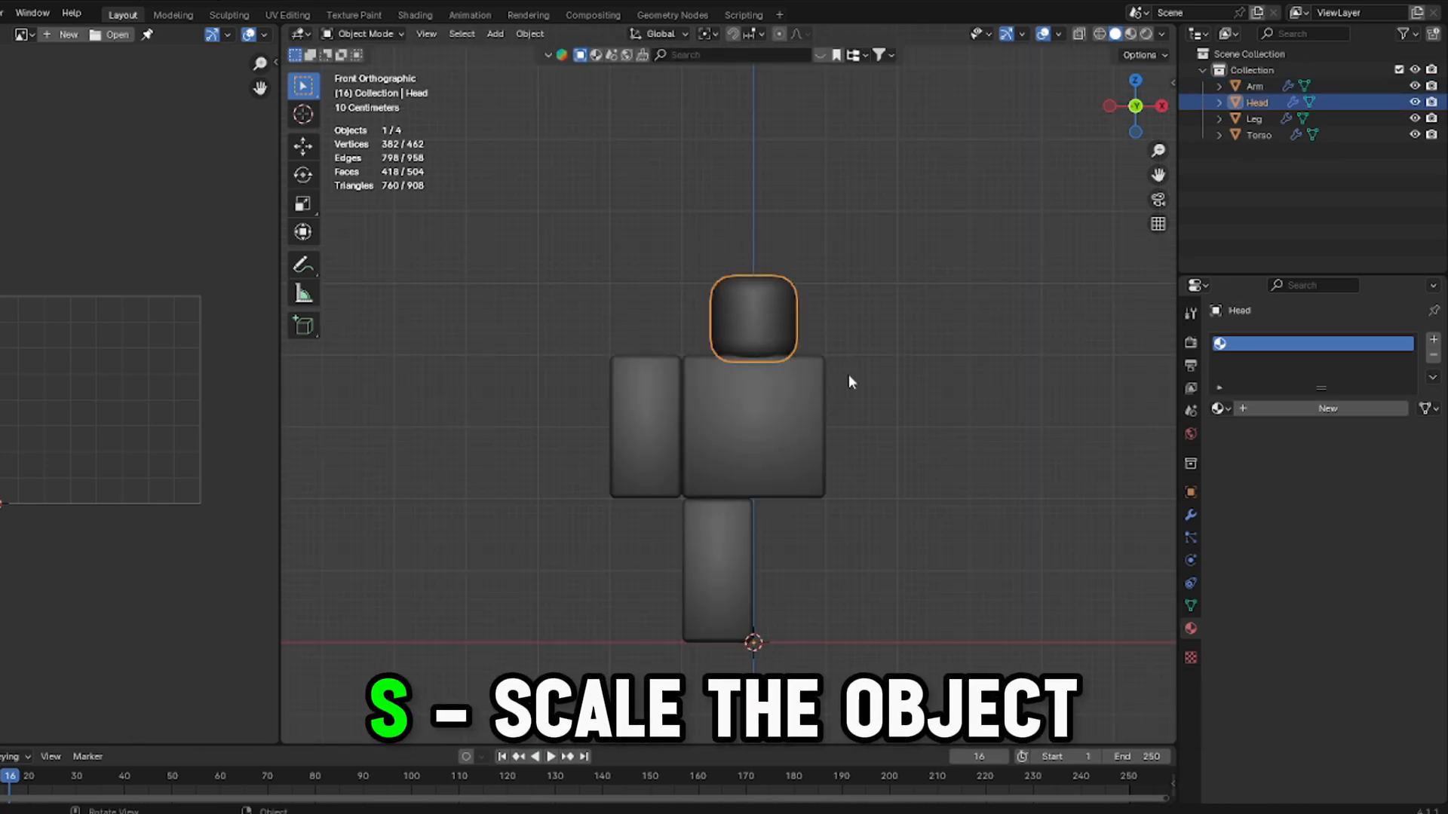
Demonstrate scaling, deleting and a precise 90-degree rotation on the head and arm parts
{"action": "key", "text": "s"}
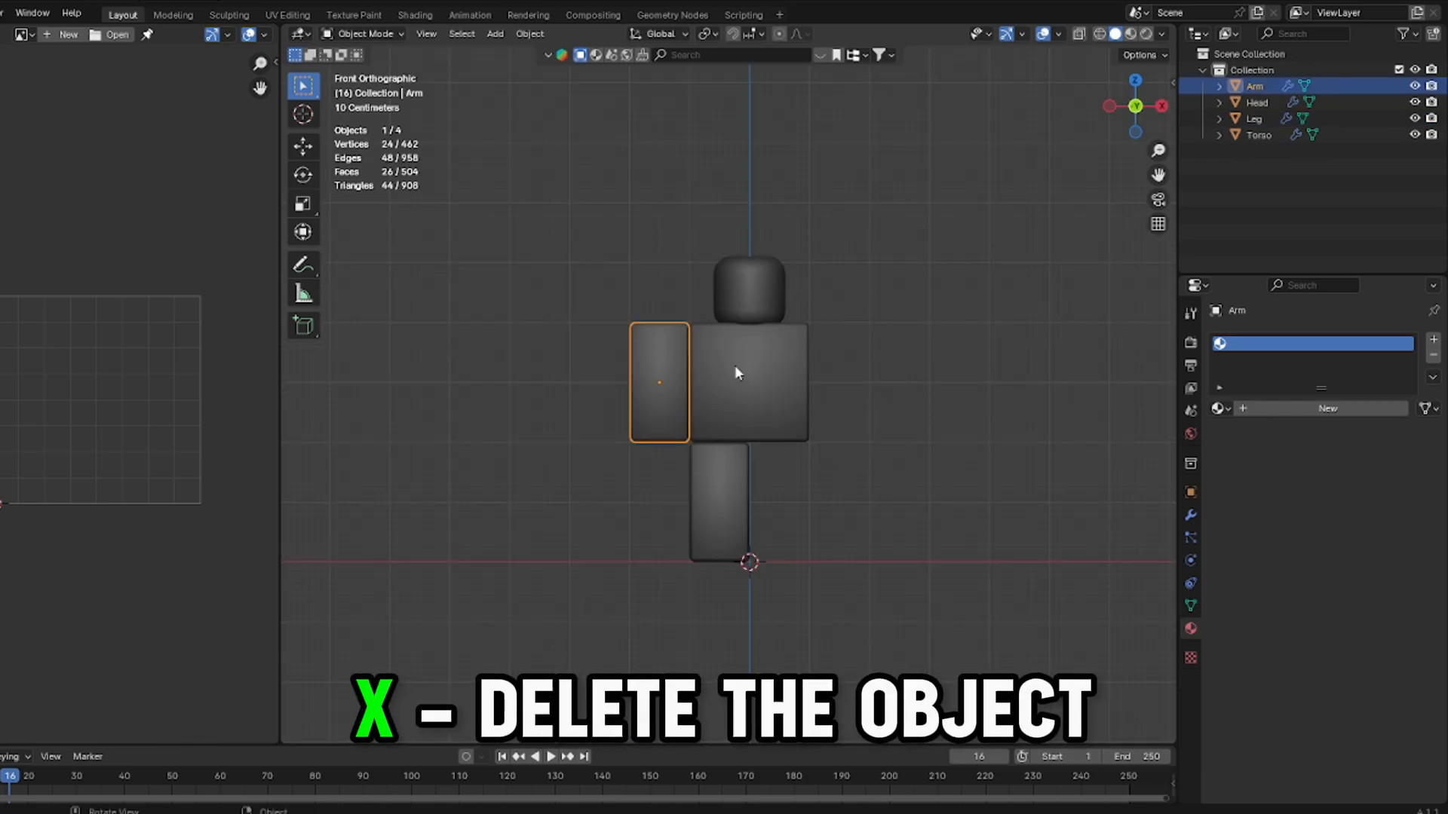
{"action": "key", "text": "x"}
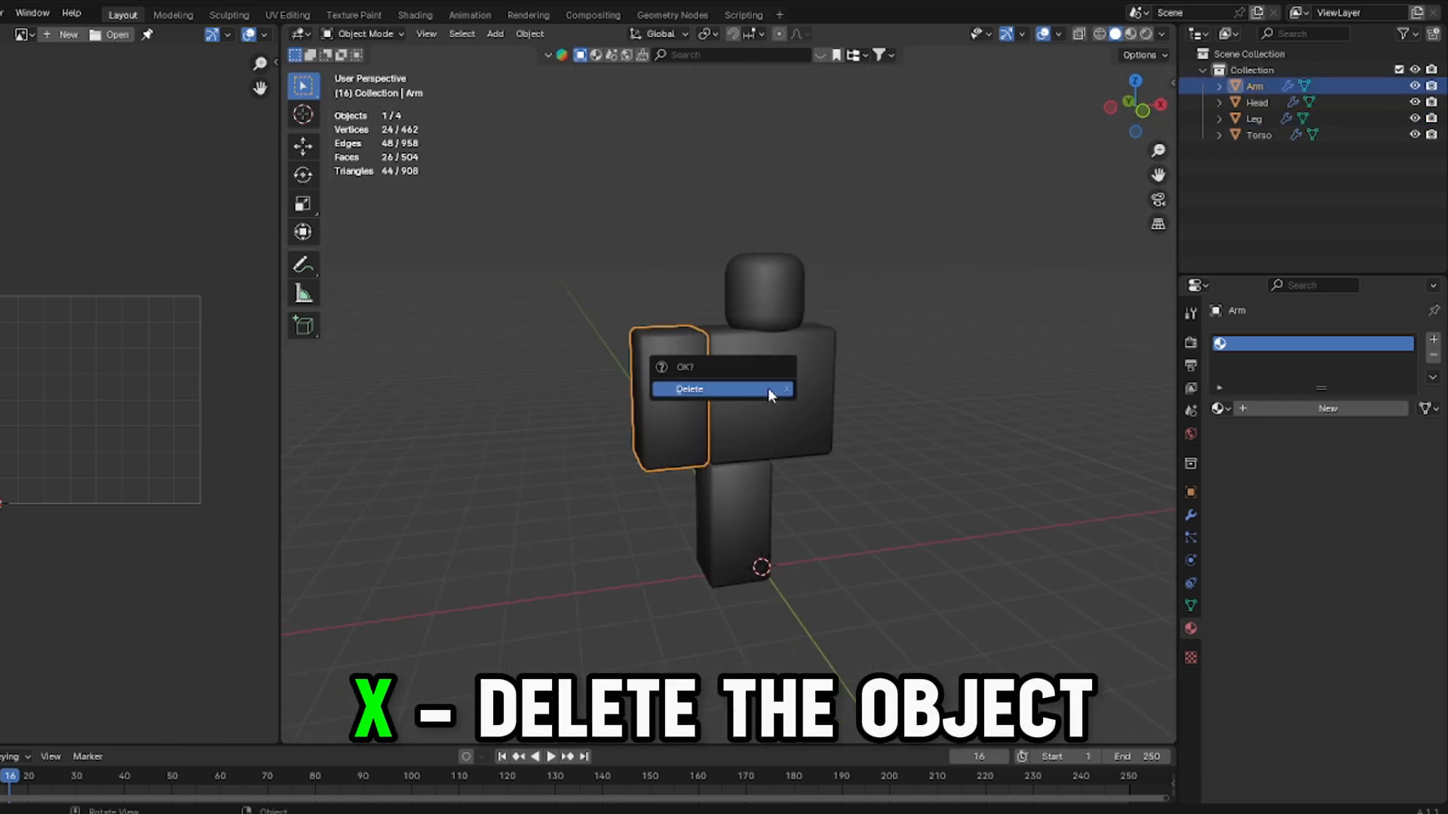
{"action": "left_click", "coordinate": [703, 390]}
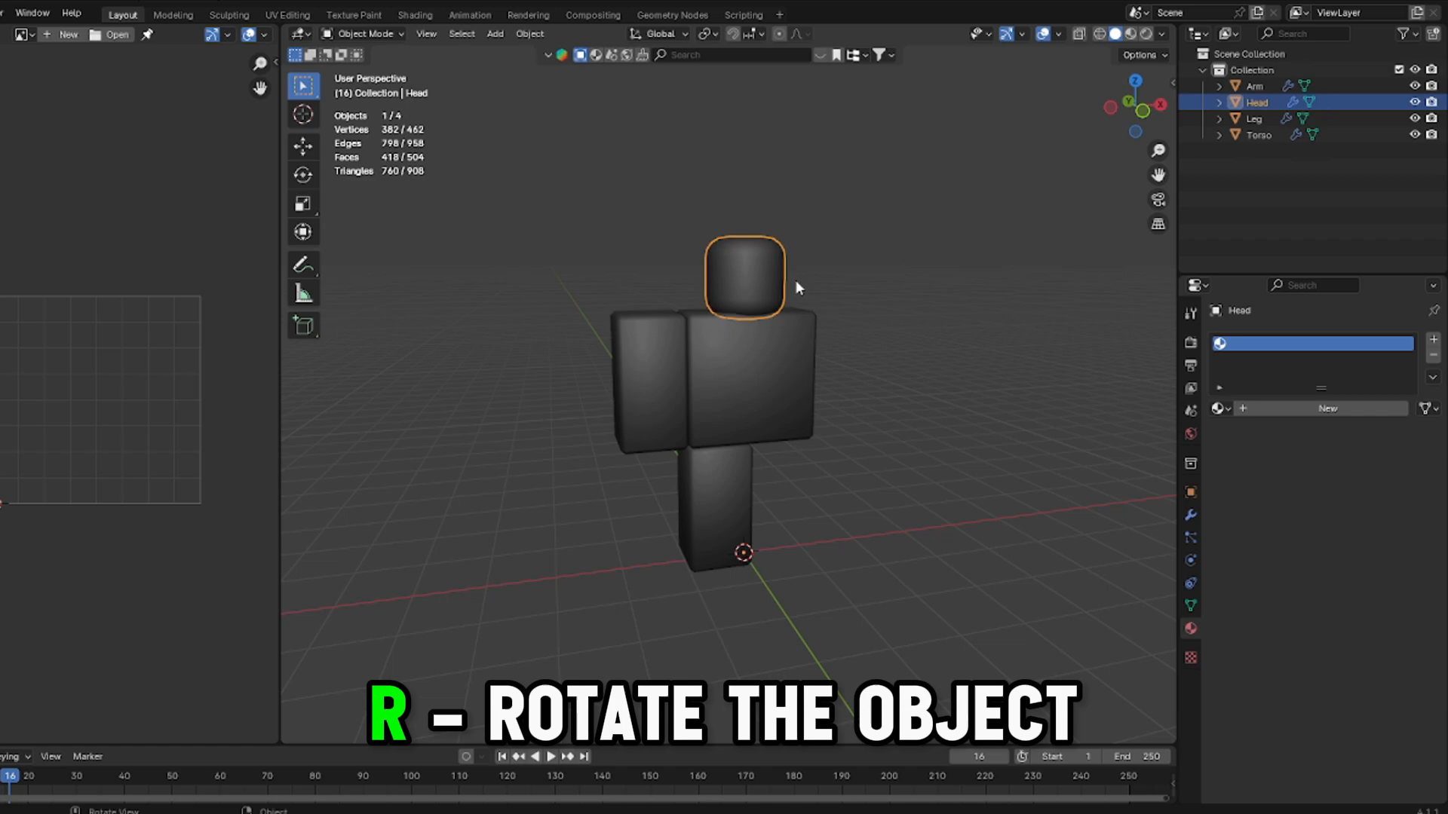
{"action": "left_click", "coordinate": [651, 383]}
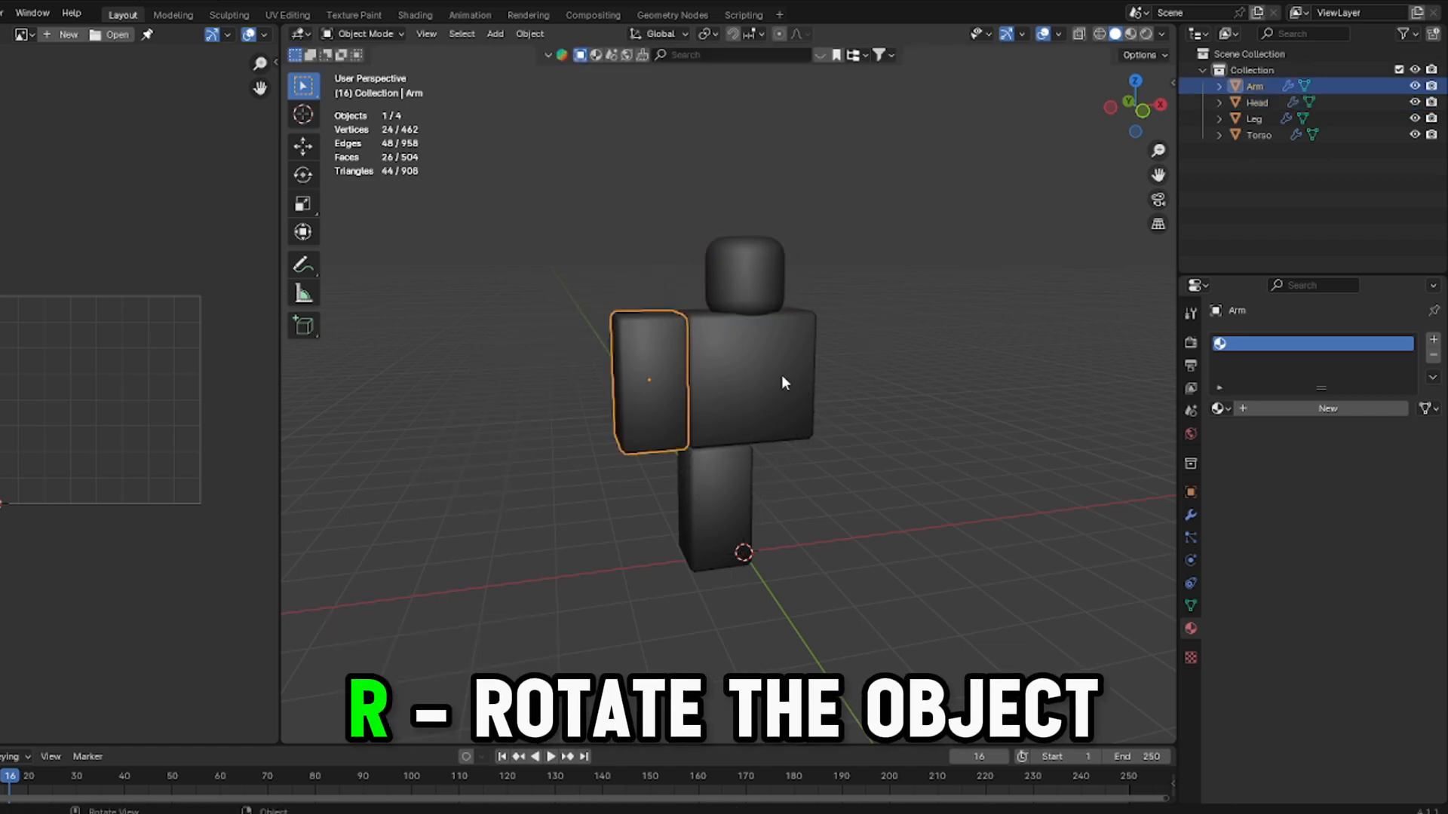
{"action": "mouse_move", "coordinate": [800, 226]}
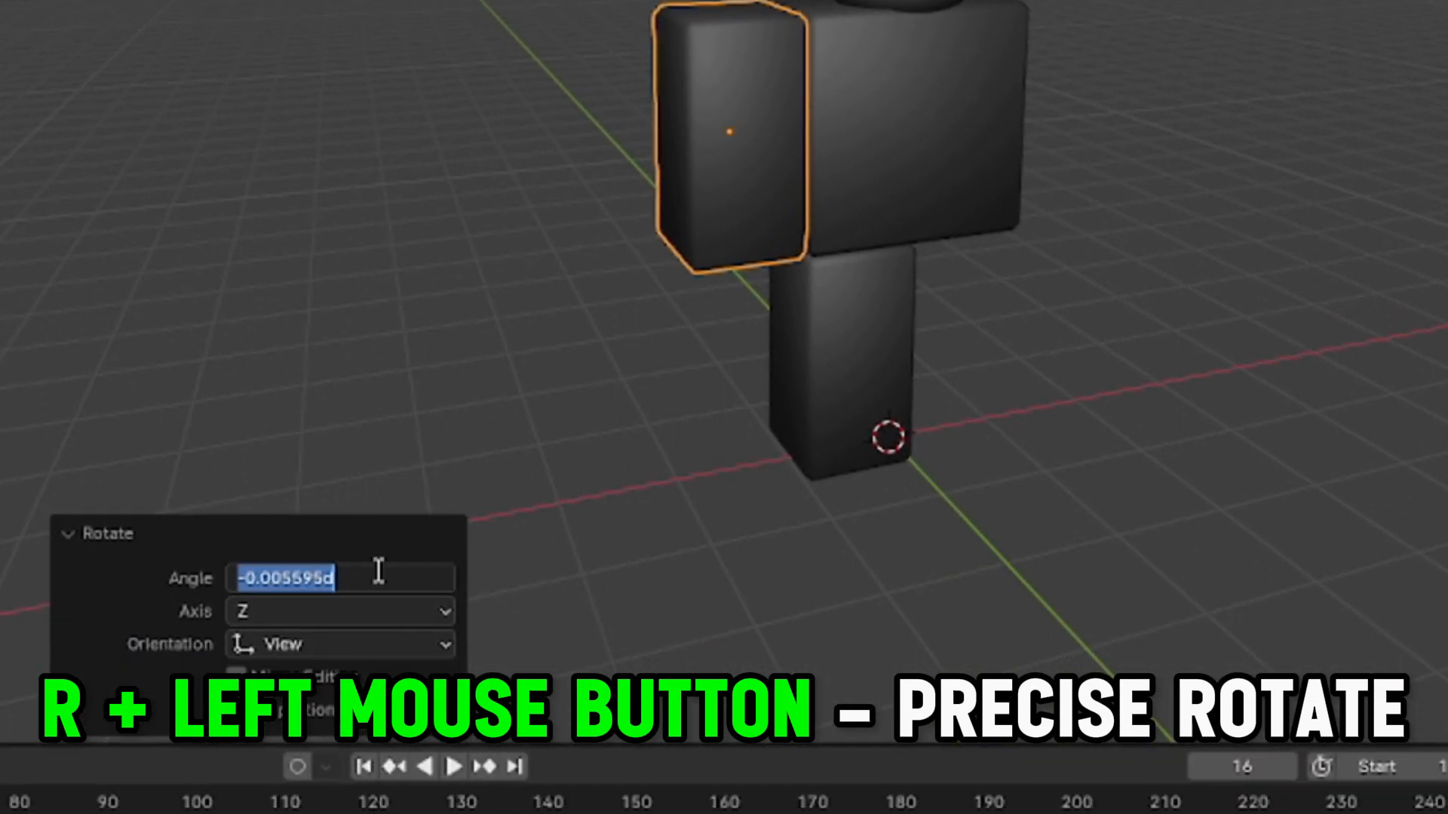
{"action": "type", "text": "90"}
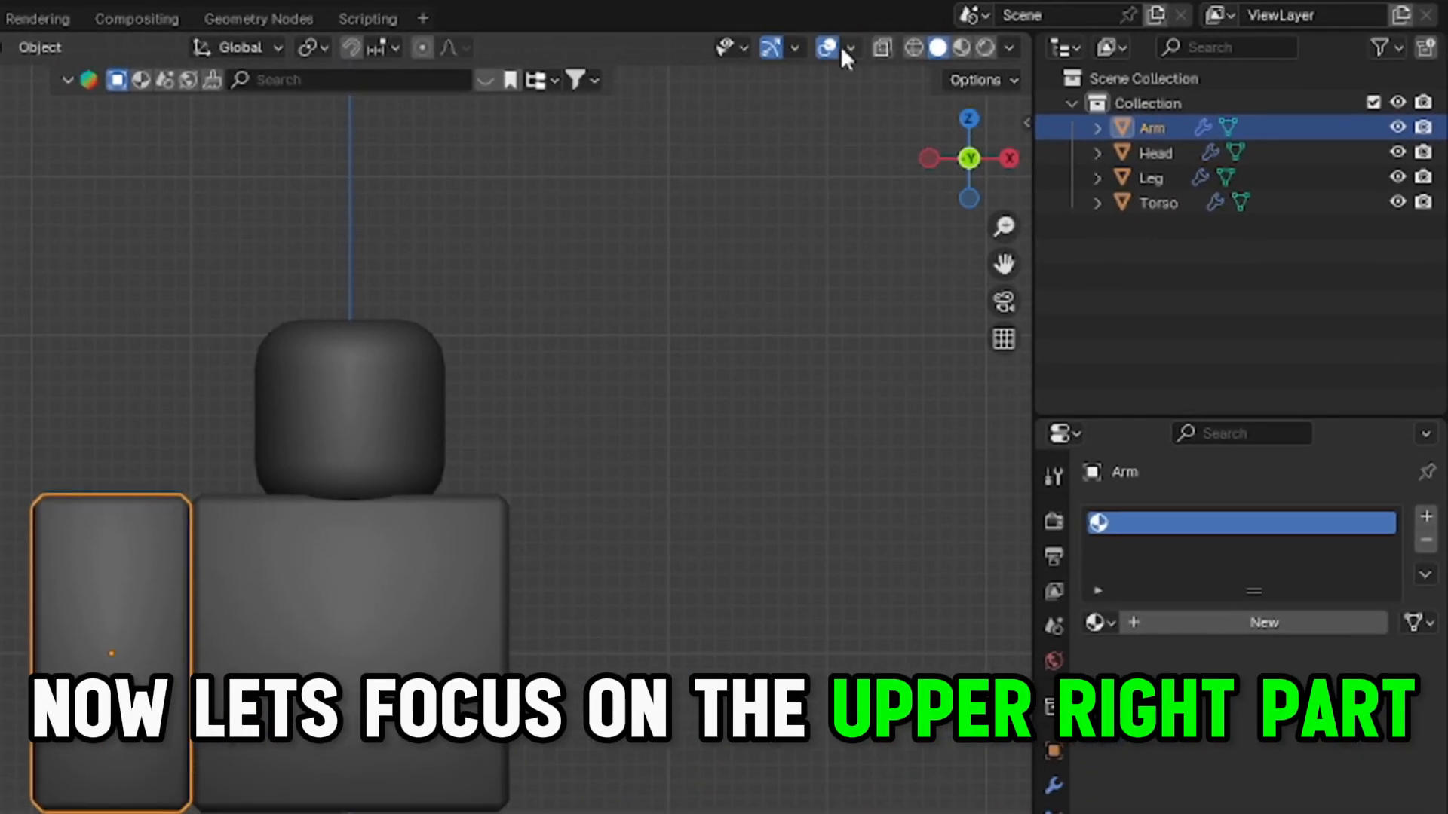
Preview Face Orientation and Statistics in the Viewport Overlays, leaving normal shading
{"action": "left_click", "coordinate": [850, 47]}
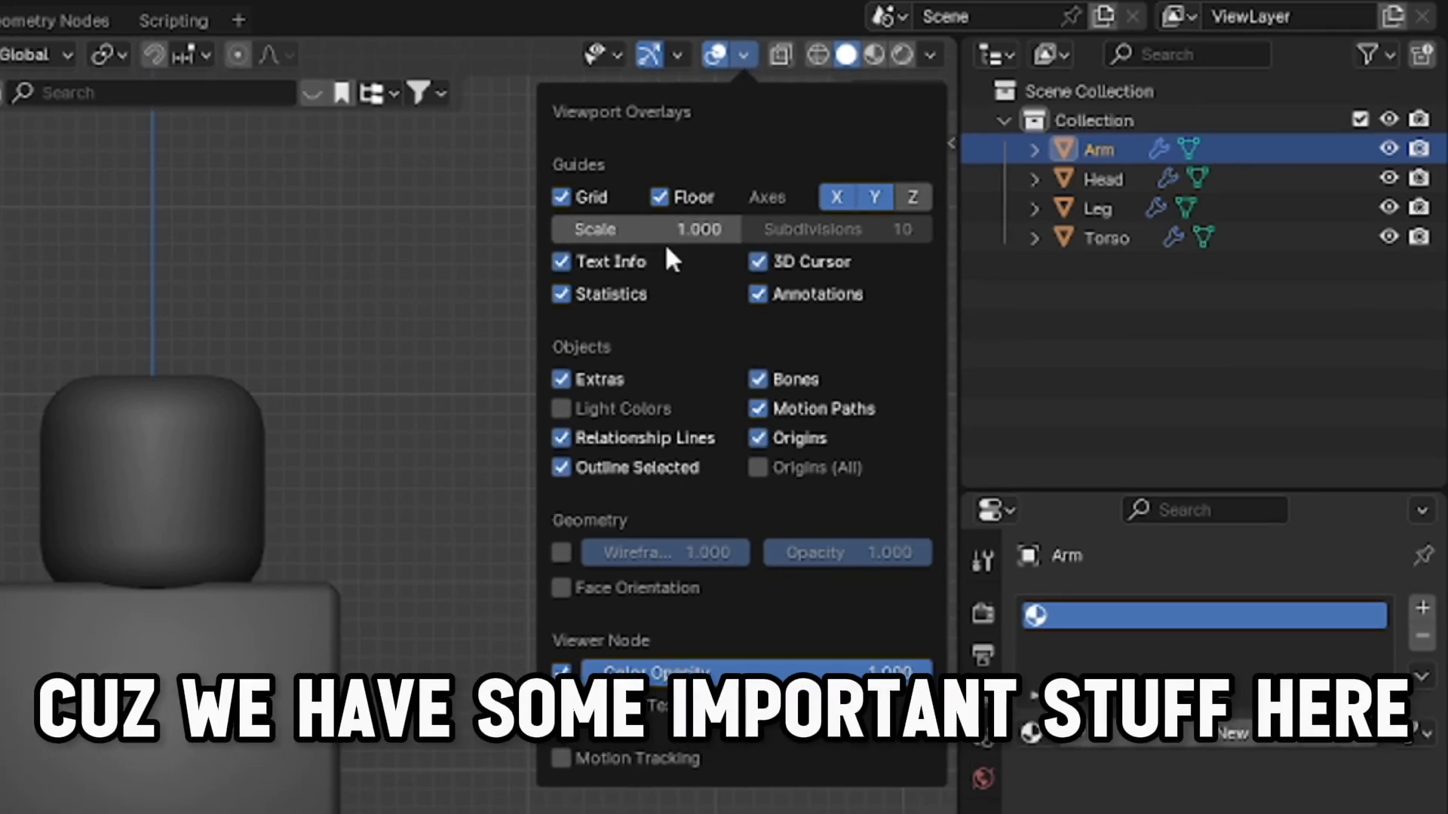
{"action": "mouse_move", "coordinate": [585, 572]}
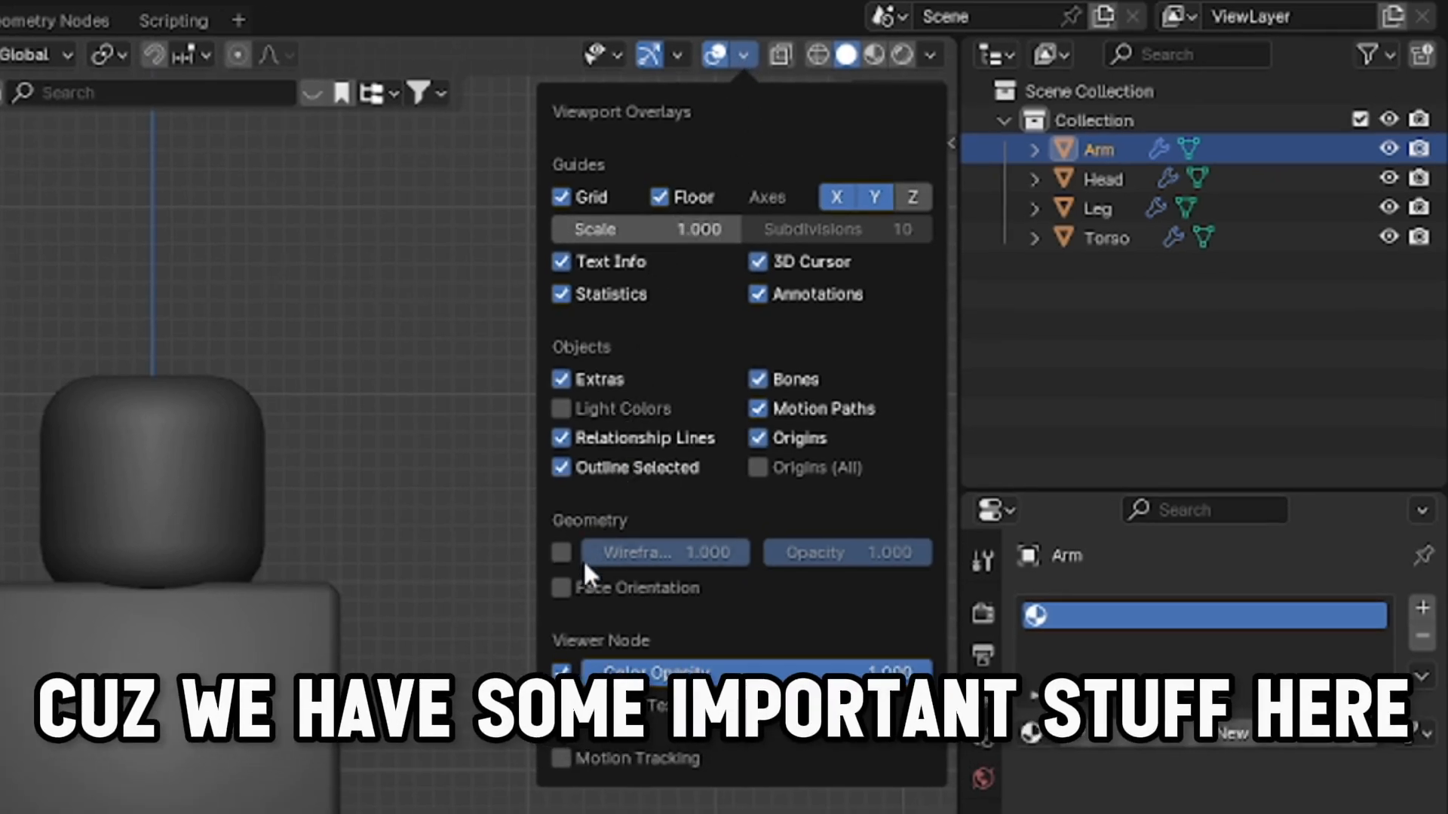
{"action": "left_click", "coordinate": [561, 588]}
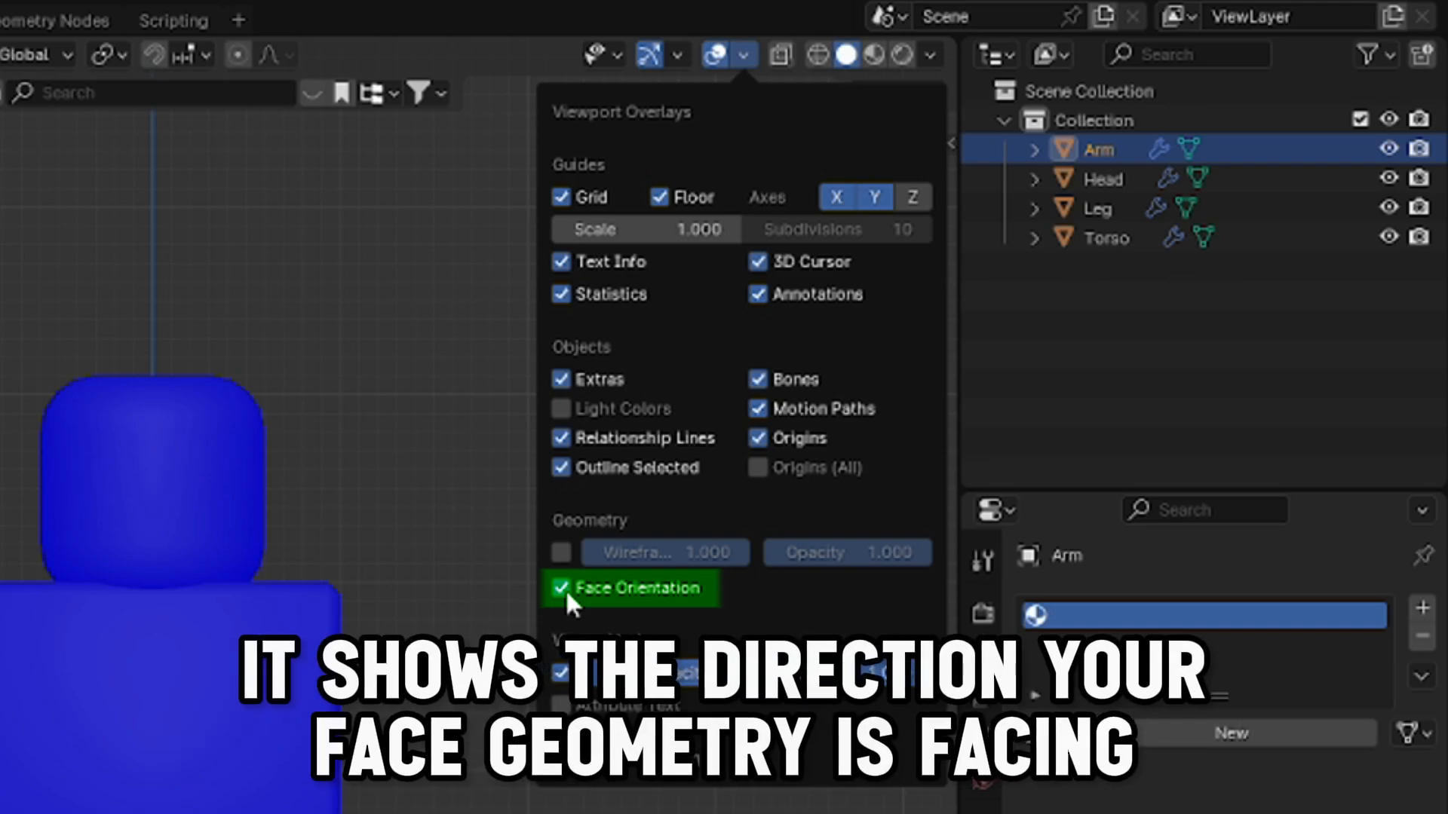
{"action": "left_click", "coordinate": [561, 588]}
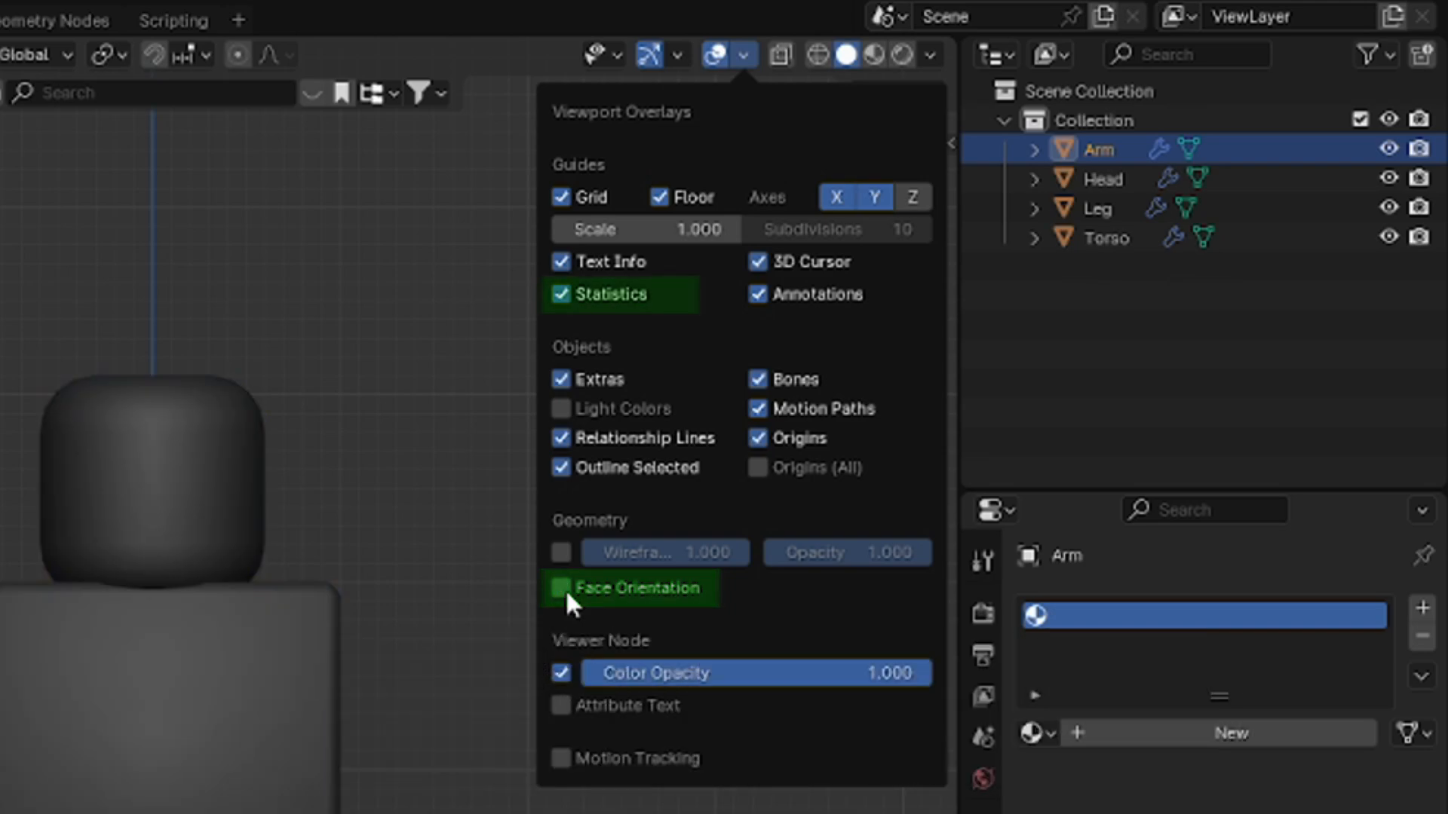
{"action": "left_click", "coordinate": [560, 588]}
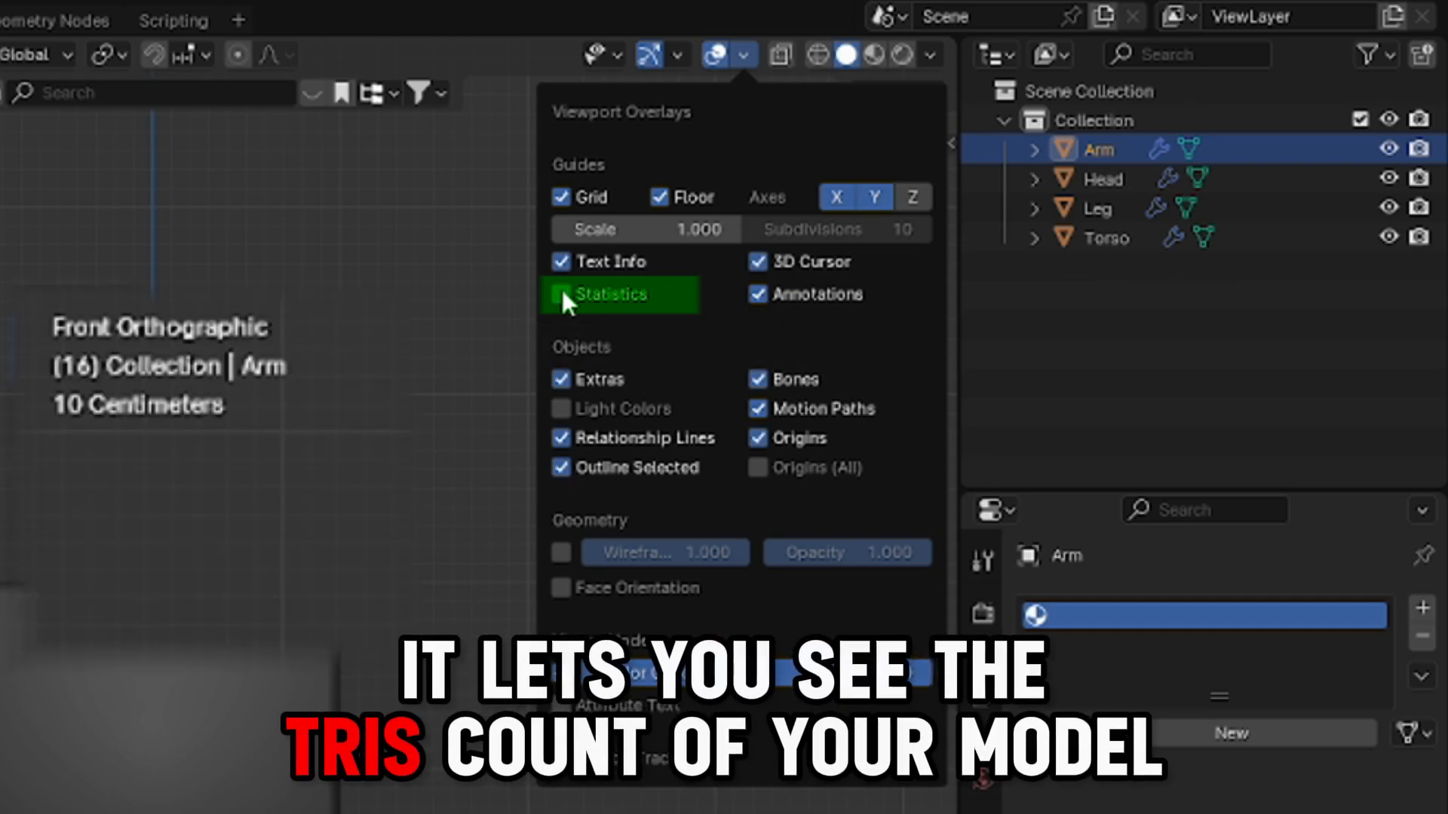
{"action": "left_click", "coordinate": [561, 294]}
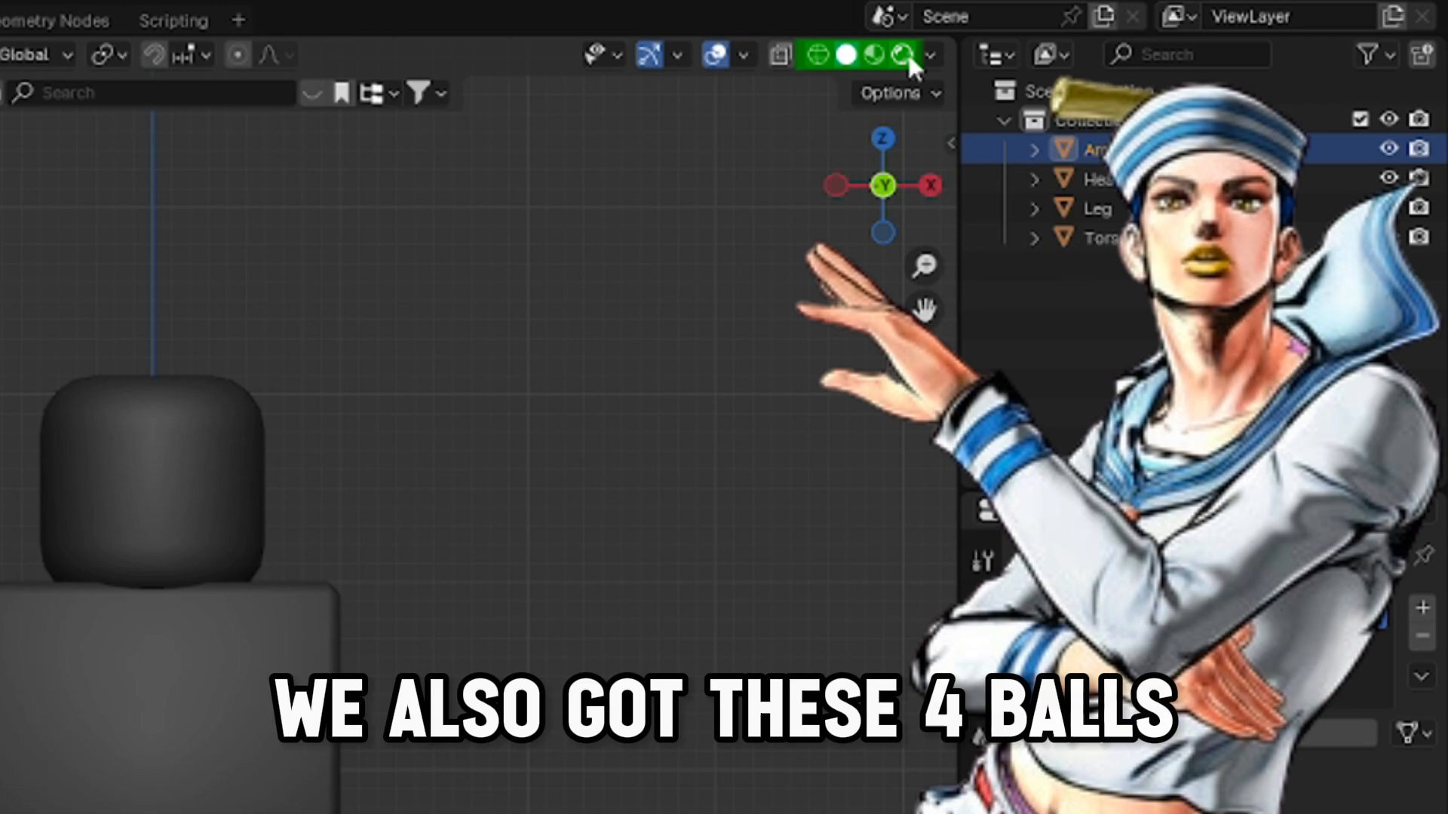
{"action": "left_click", "coordinate": [846, 54]}
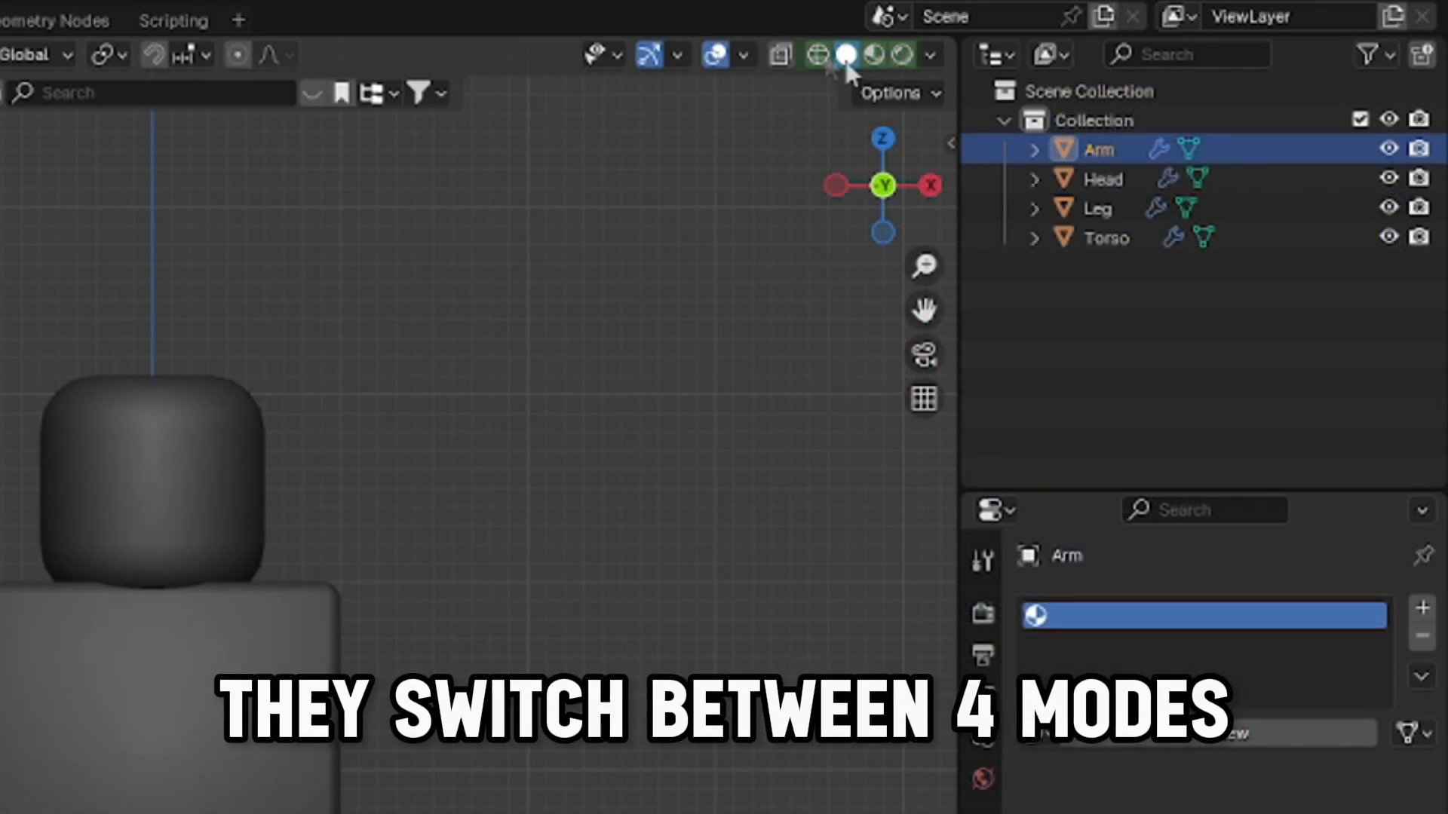
{"action": "mouse_move", "coordinate": [870, 59]}
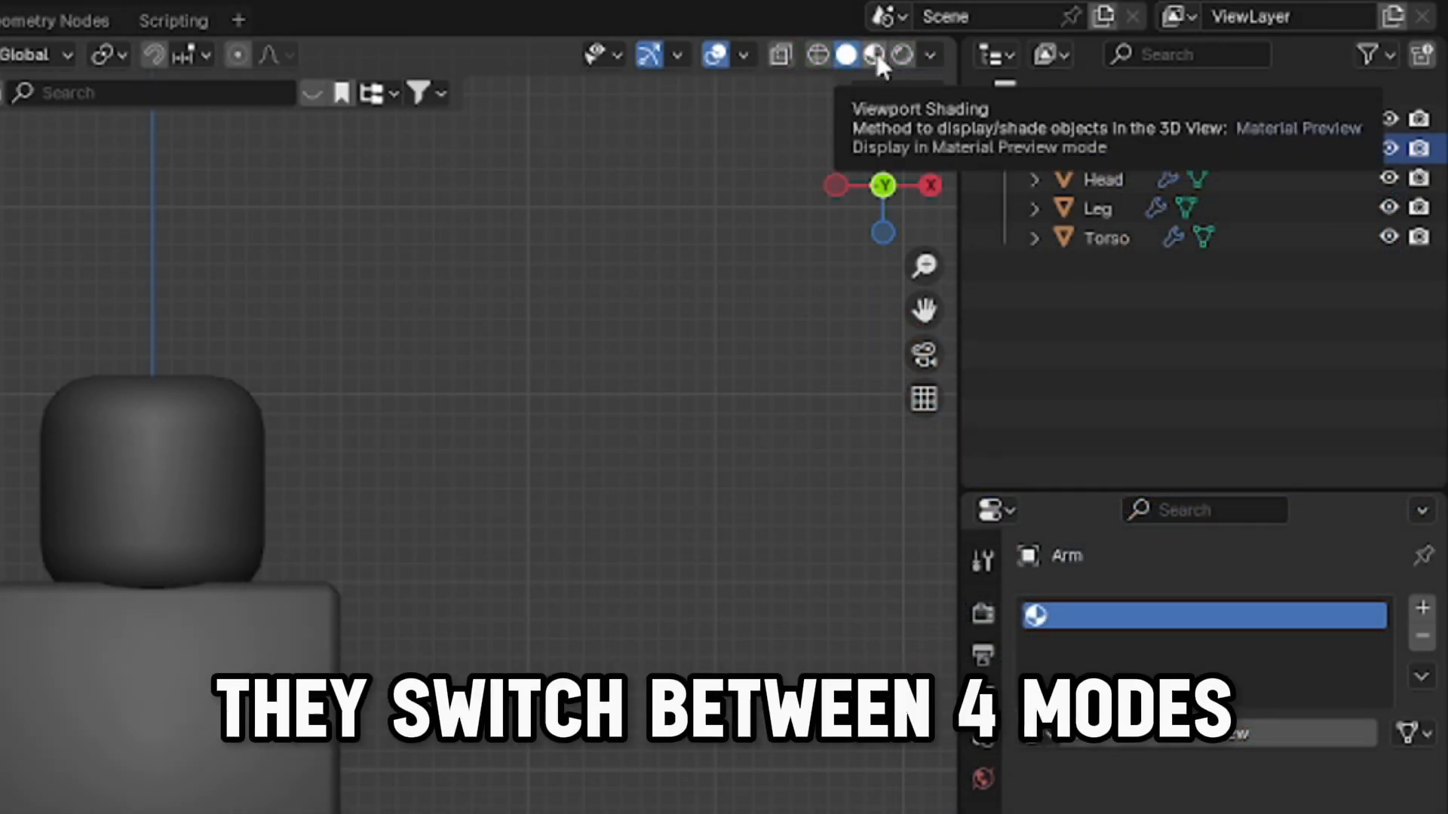
{"action": "left_click", "coordinate": [872, 55]}
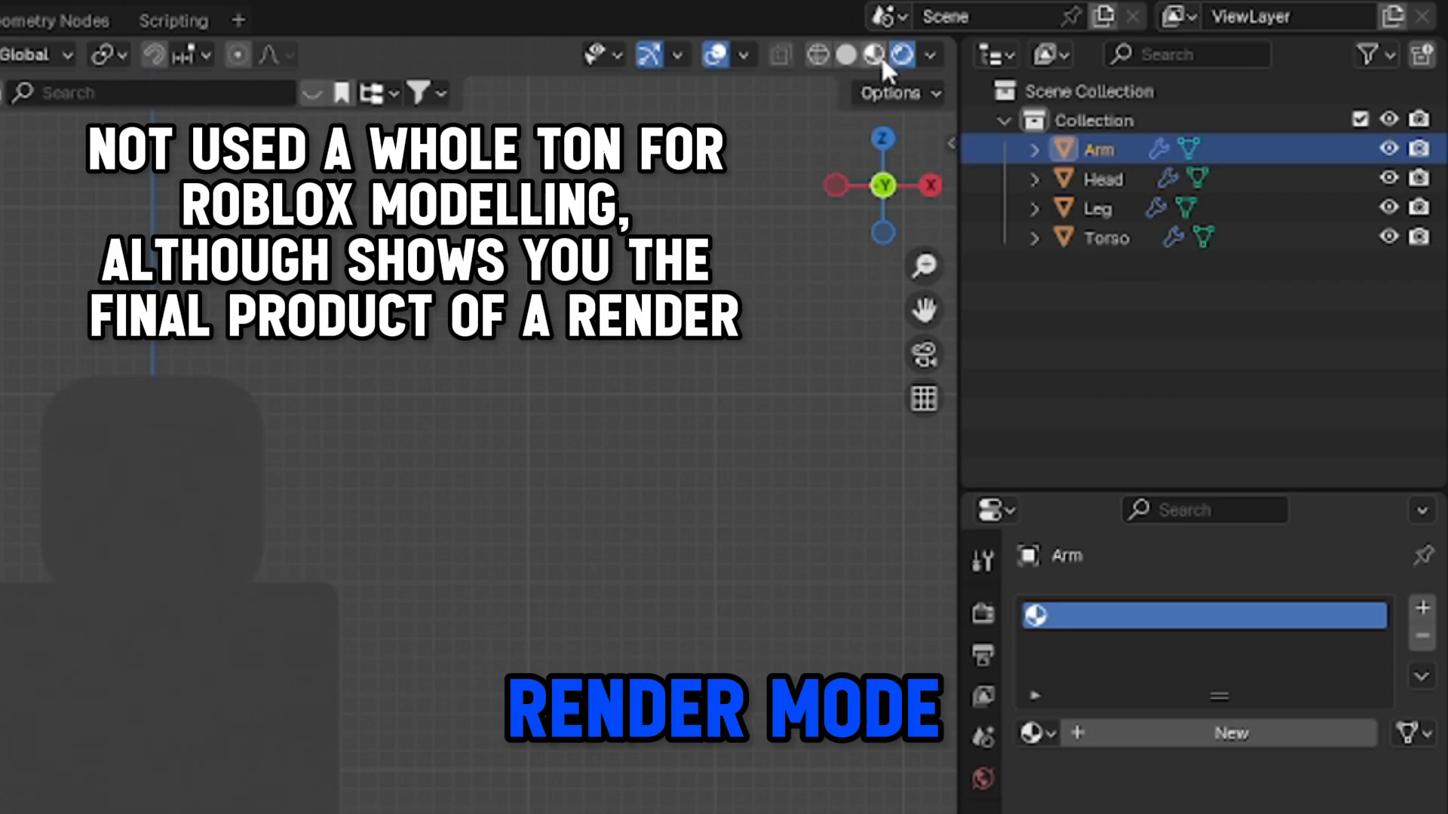
{"action": "left_click", "coordinate": [821, 54]}
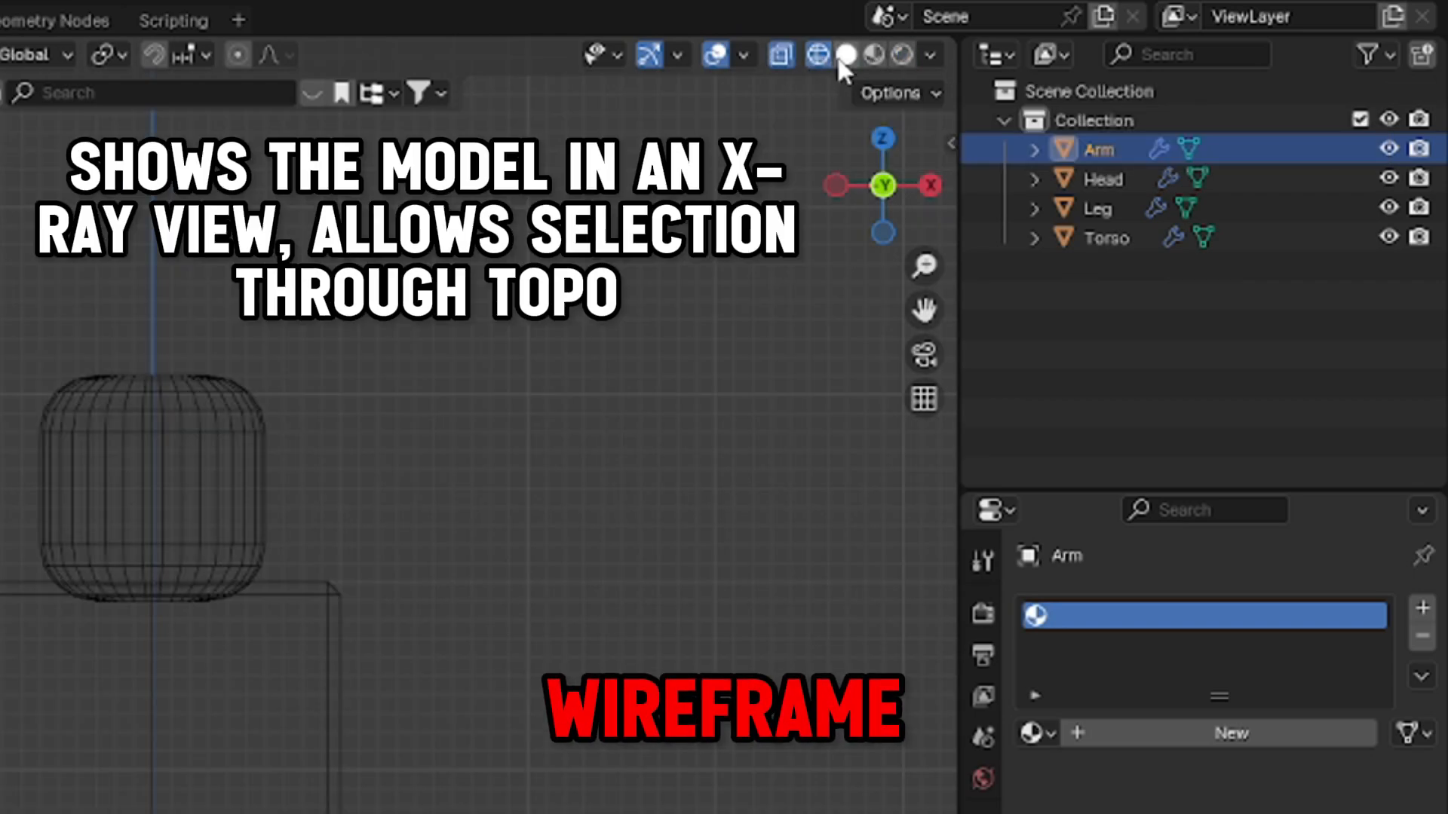
{"action": "left_click", "coordinate": [823, 54]}
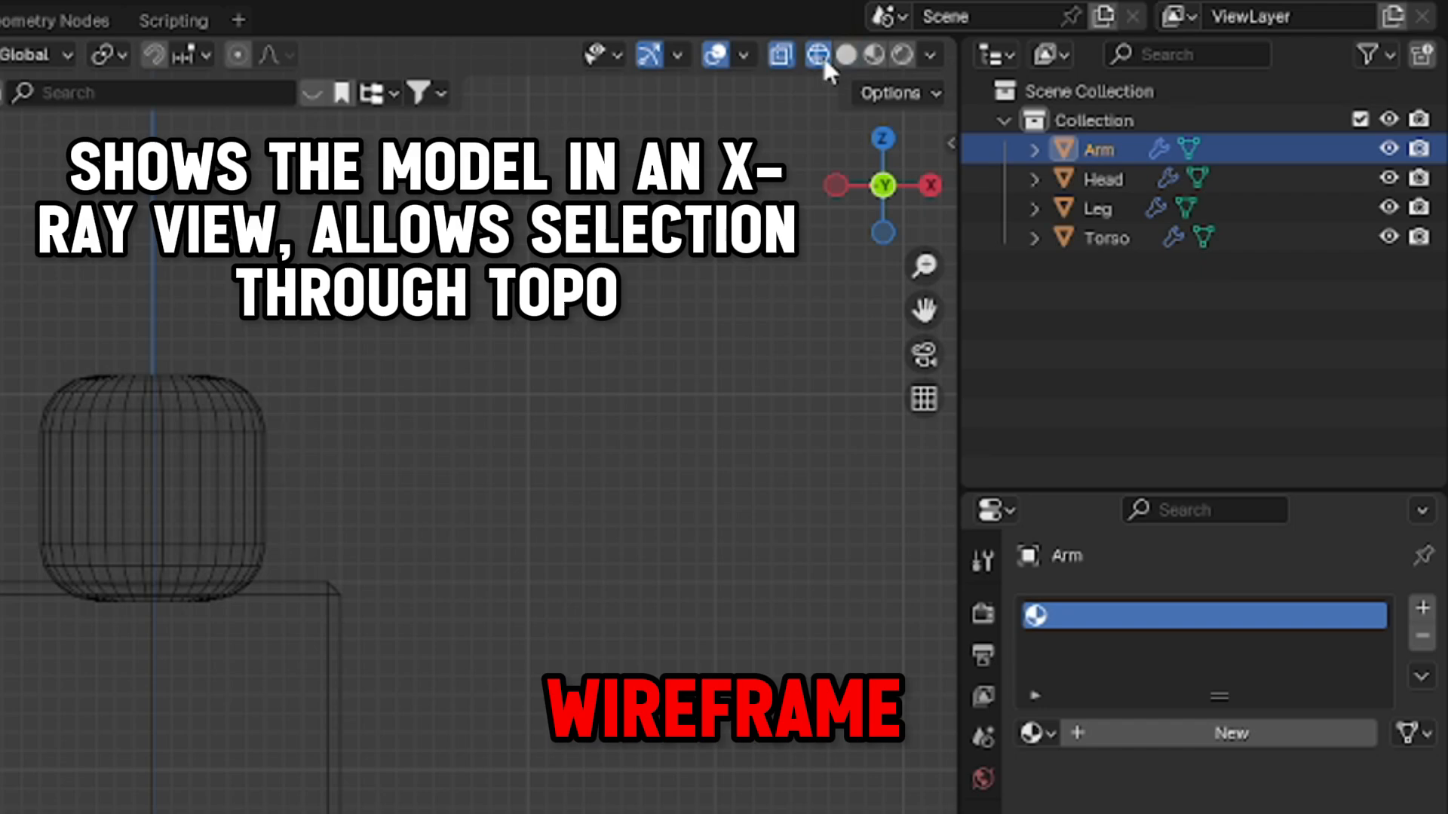
{"action": "left_click", "coordinate": [843, 54]}
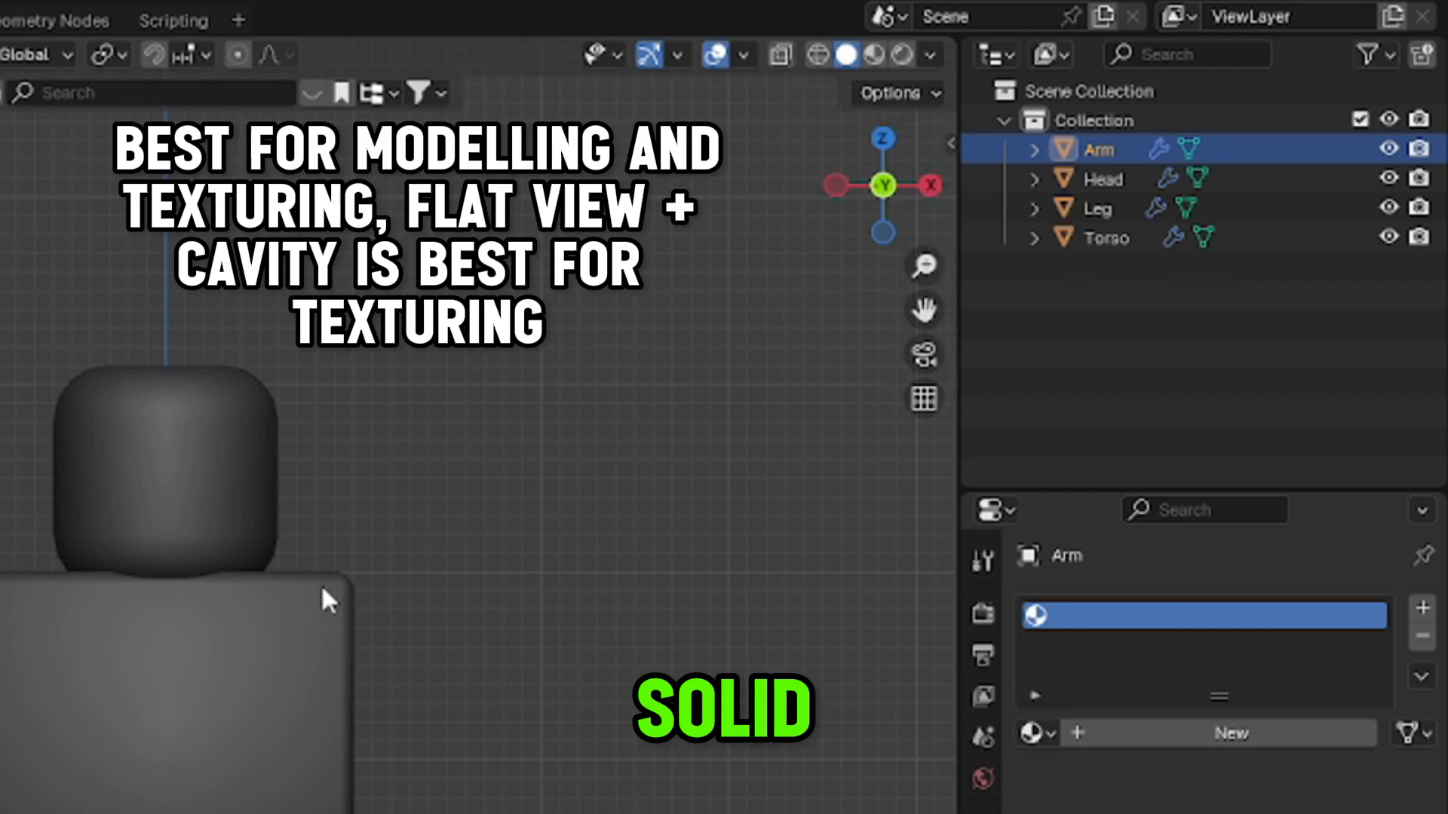
{"action": "key", "text": "Z"}
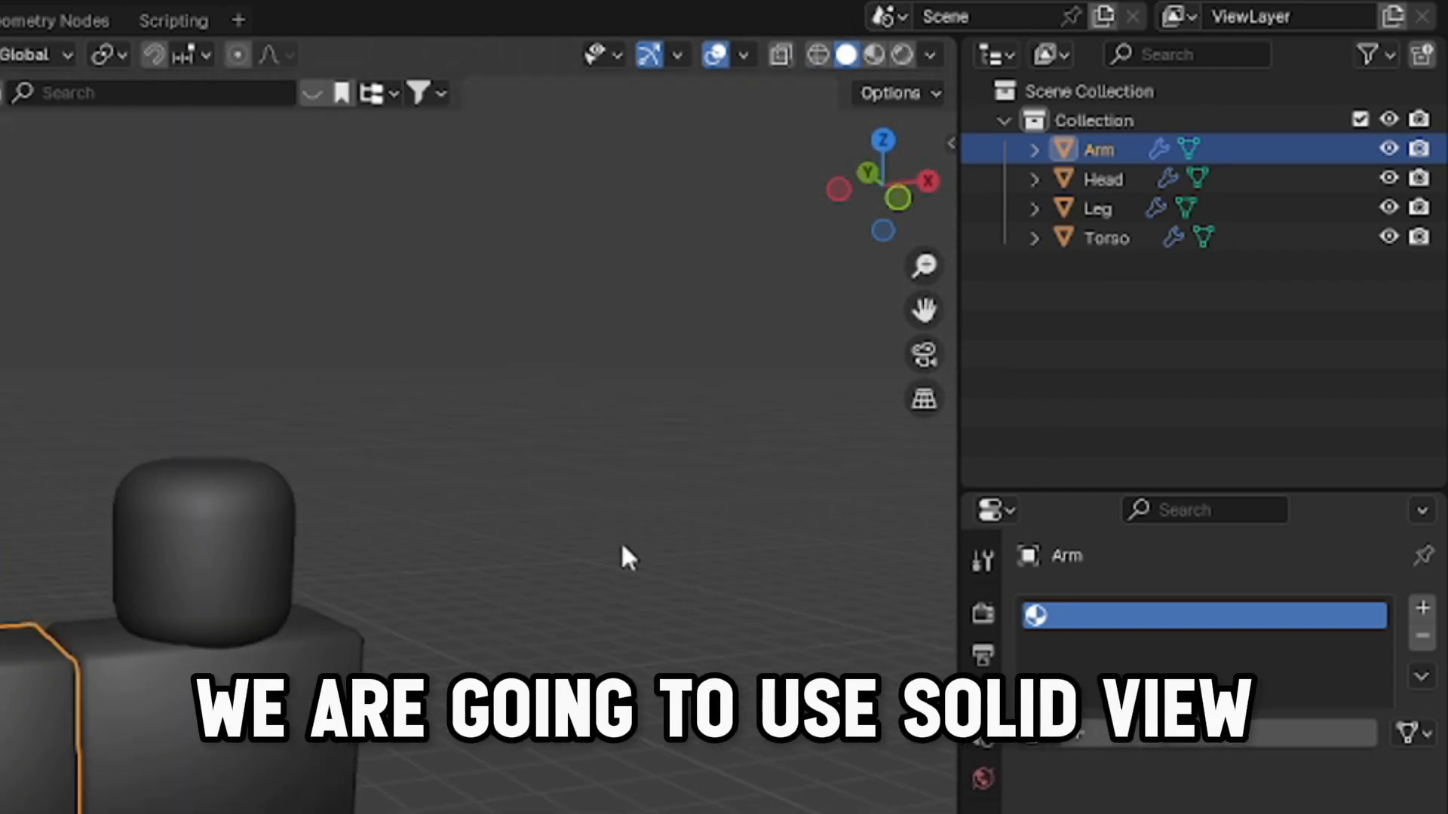
Set the solid viewport shading's lighting to MatCap
{"action": "left_click", "coordinate": [926, 55]}
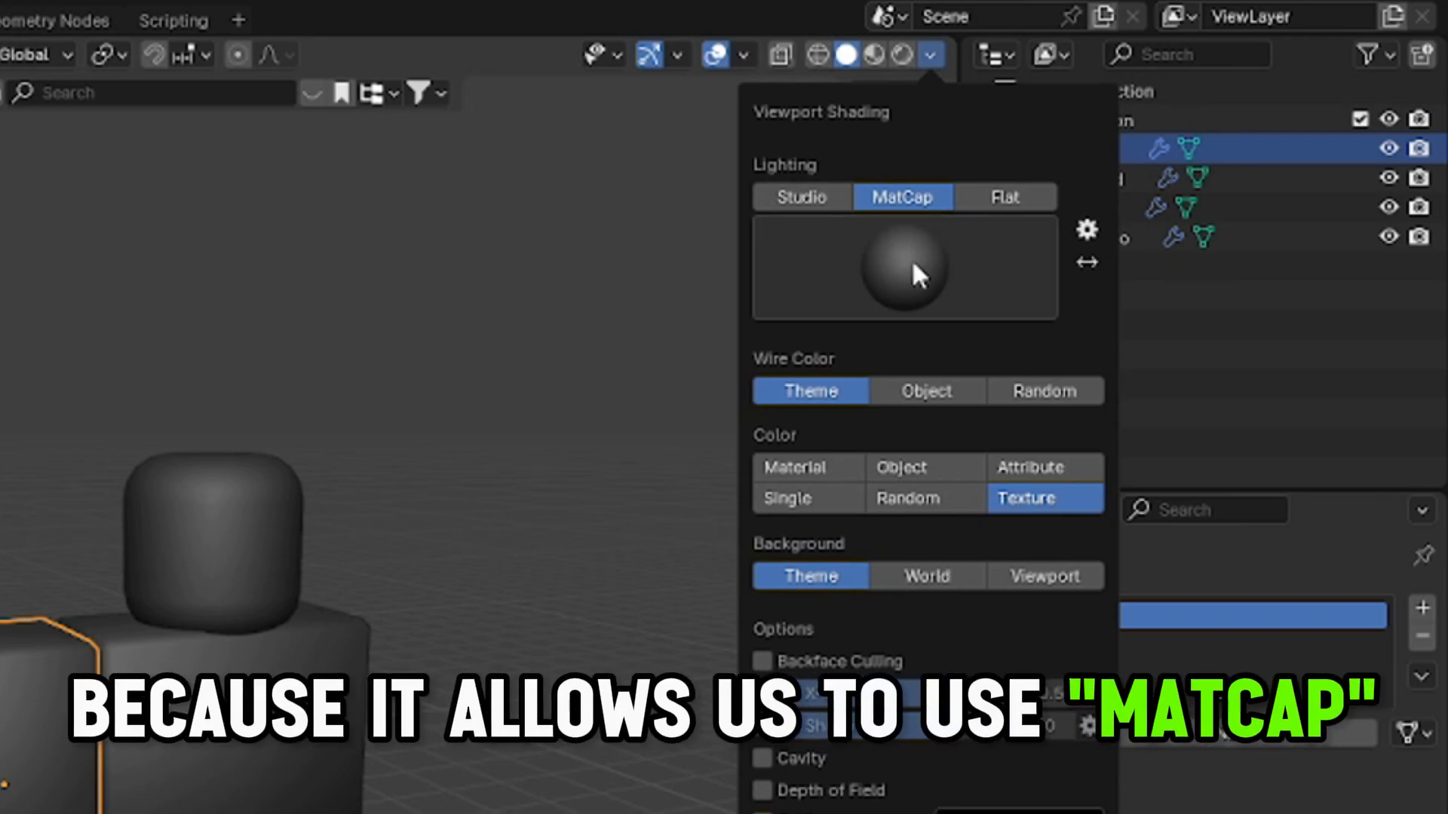
{"action": "mouse_move", "coordinate": [912, 333]}
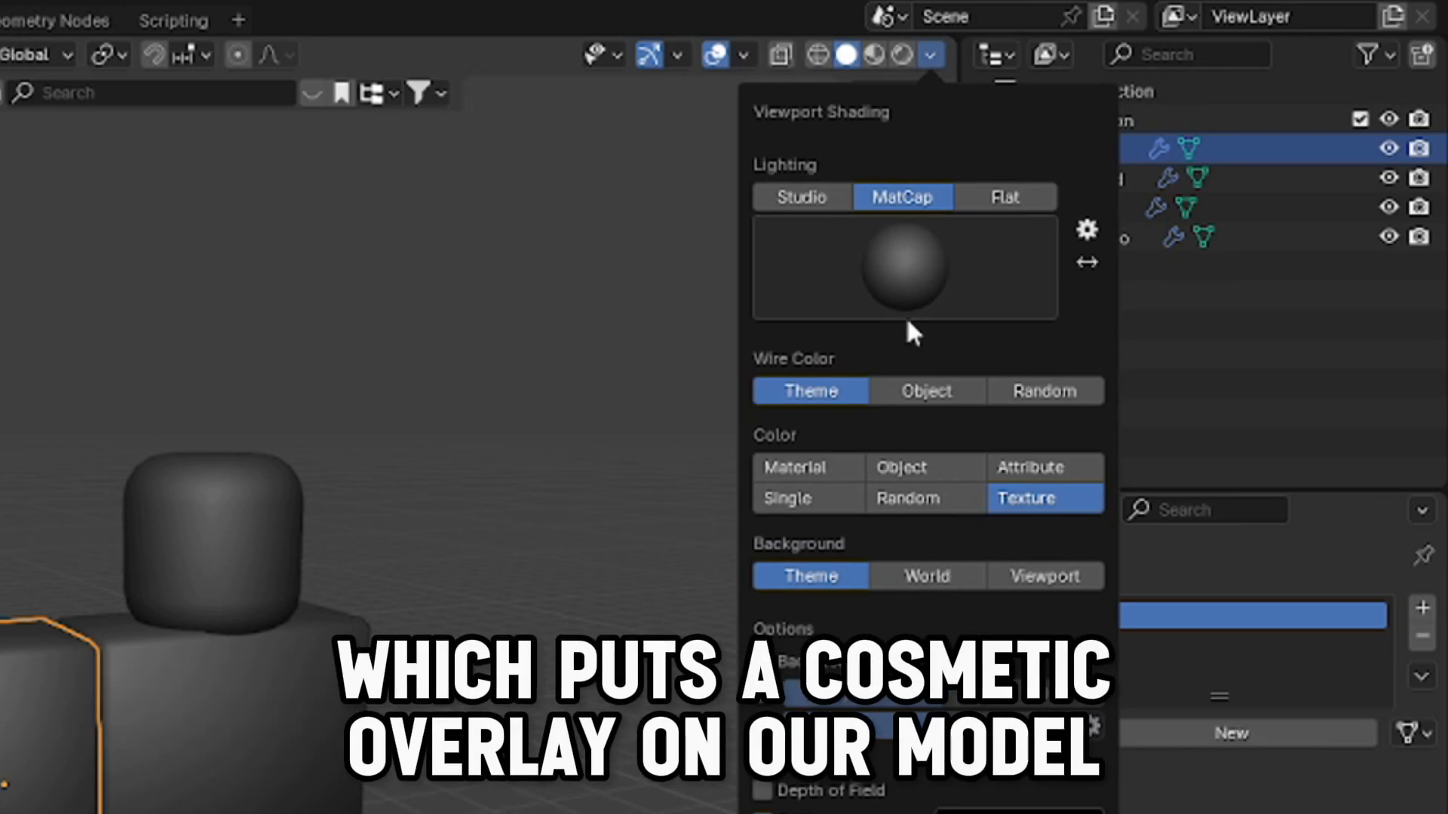
{"action": "mouse_move", "coordinate": [914, 325]}
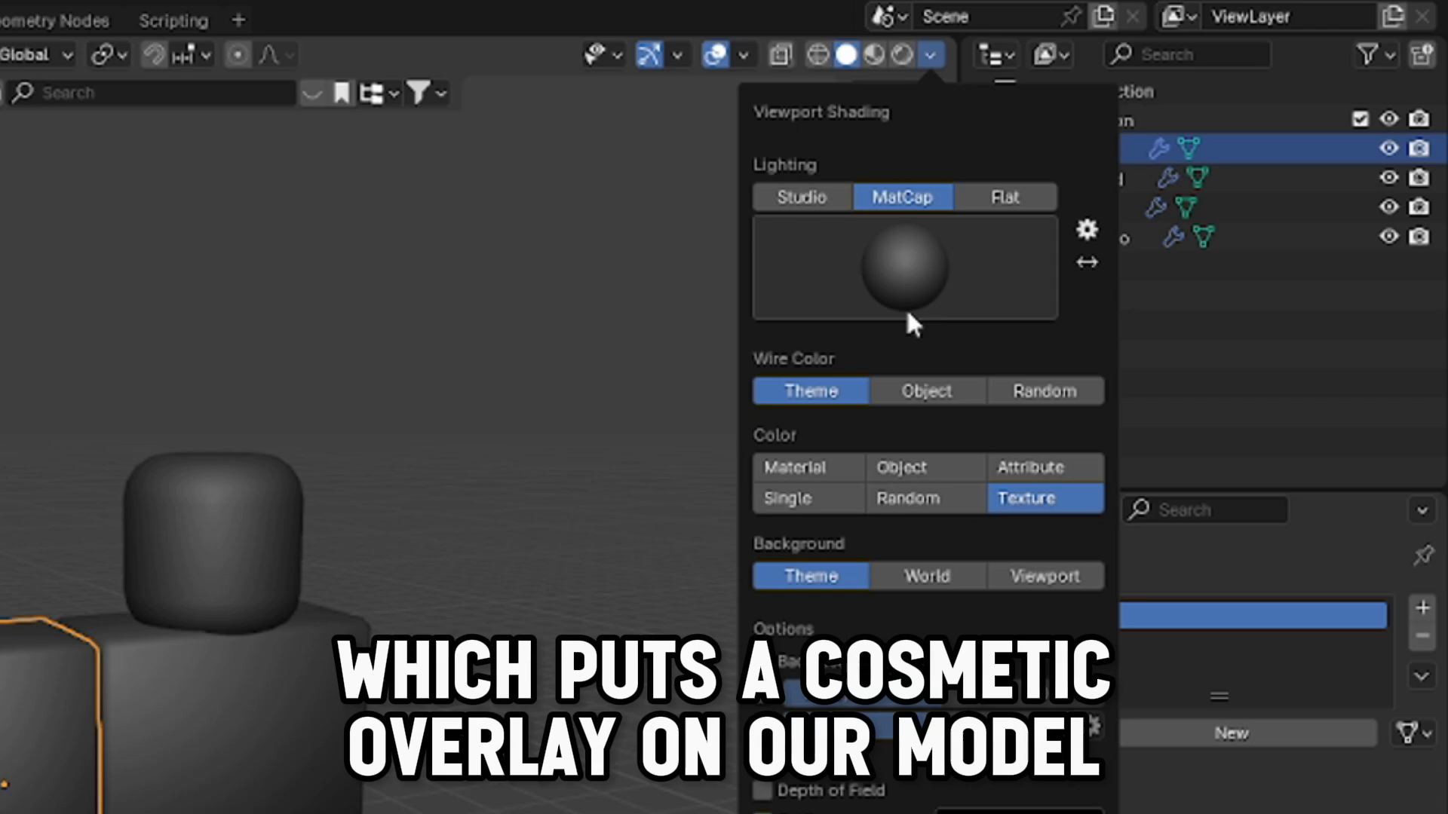
{"action": "left_click", "coordinate": [424, 48]}
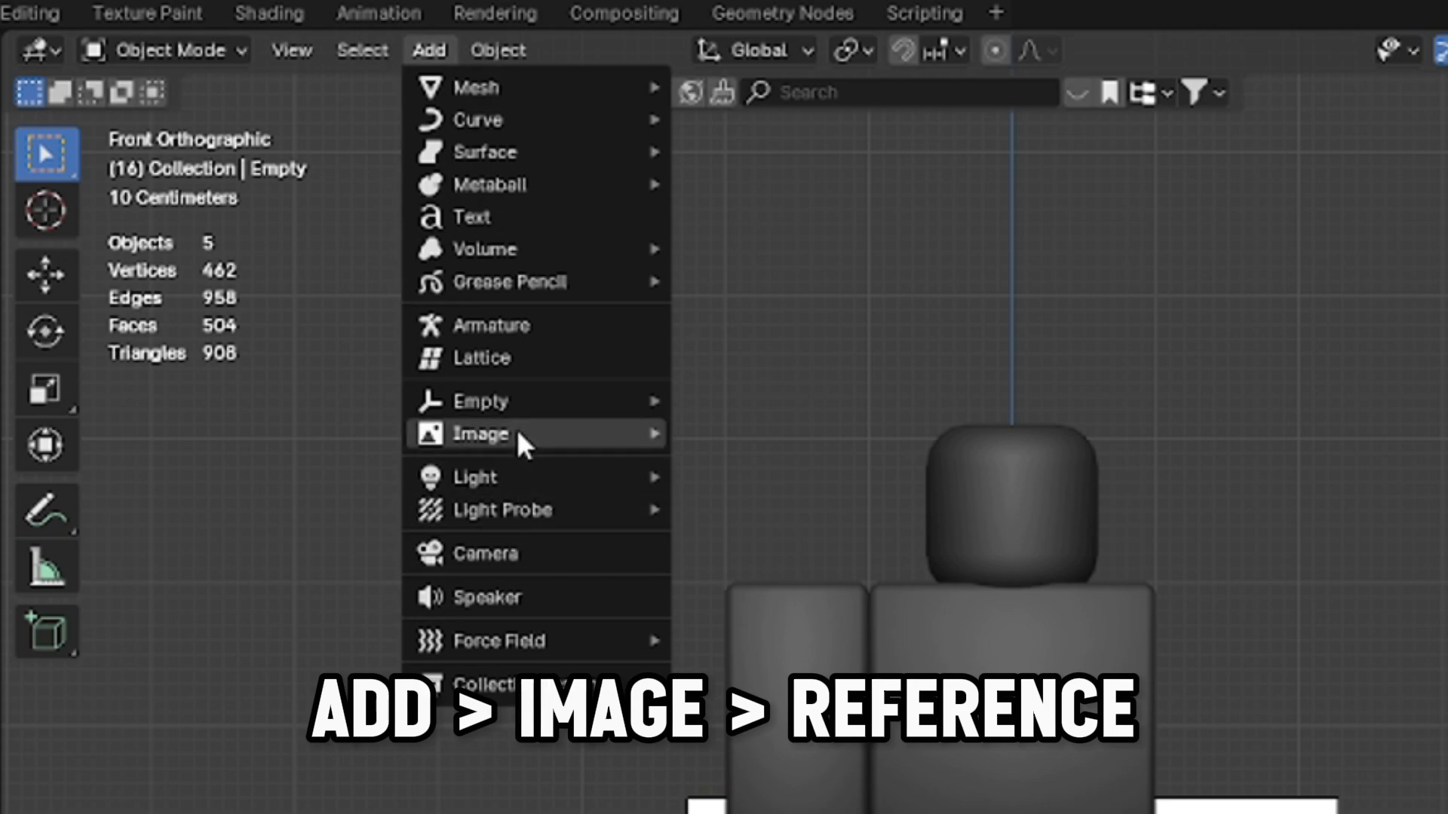
Add the muscle reference images and drag them behind and left of the model
{"action": "left_click", "coordinate": [481, 434]}
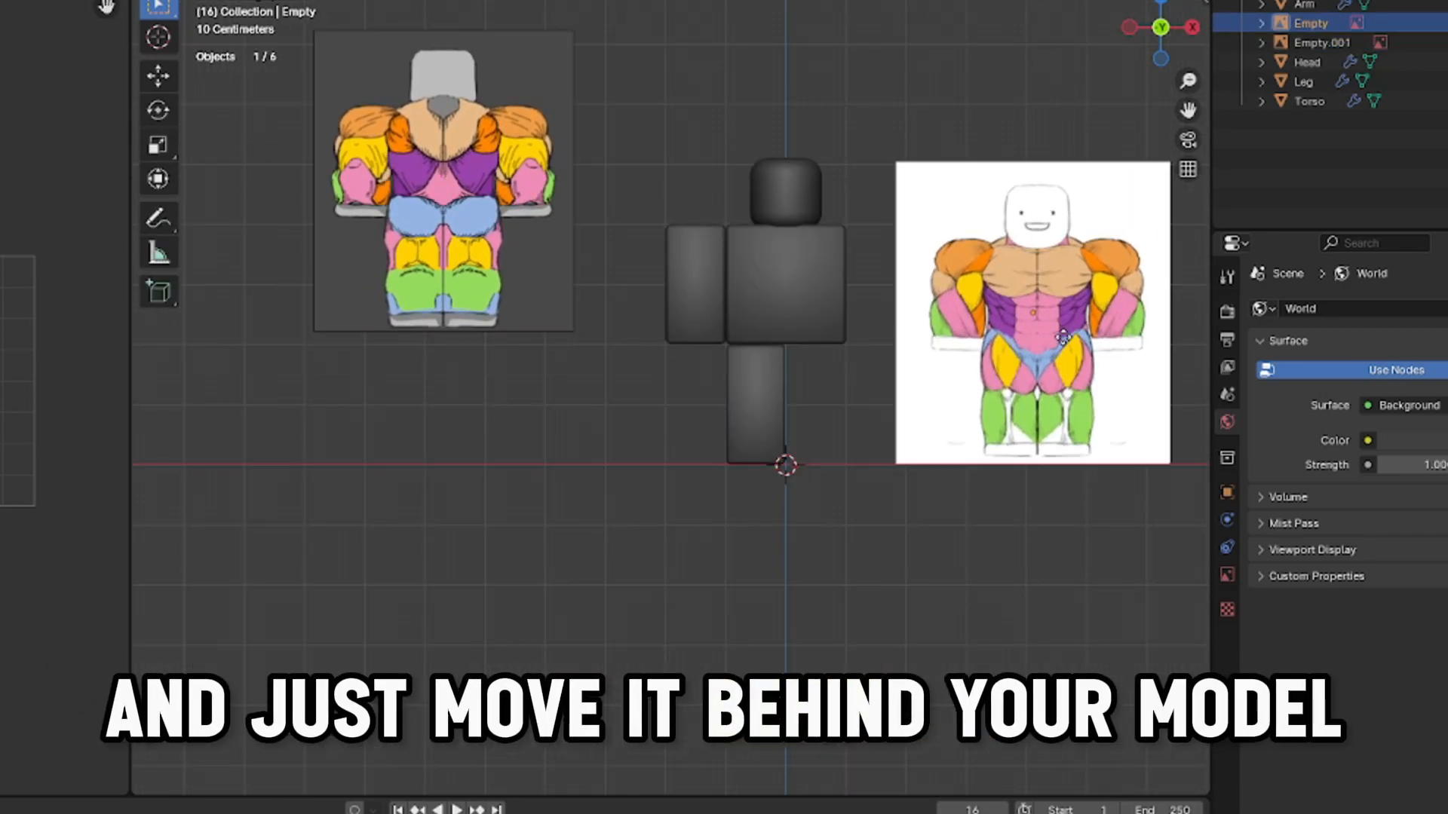
{"action": "left_click_drag", "start_coordinate": [1030, 314], "coordinate": [488, 356]}
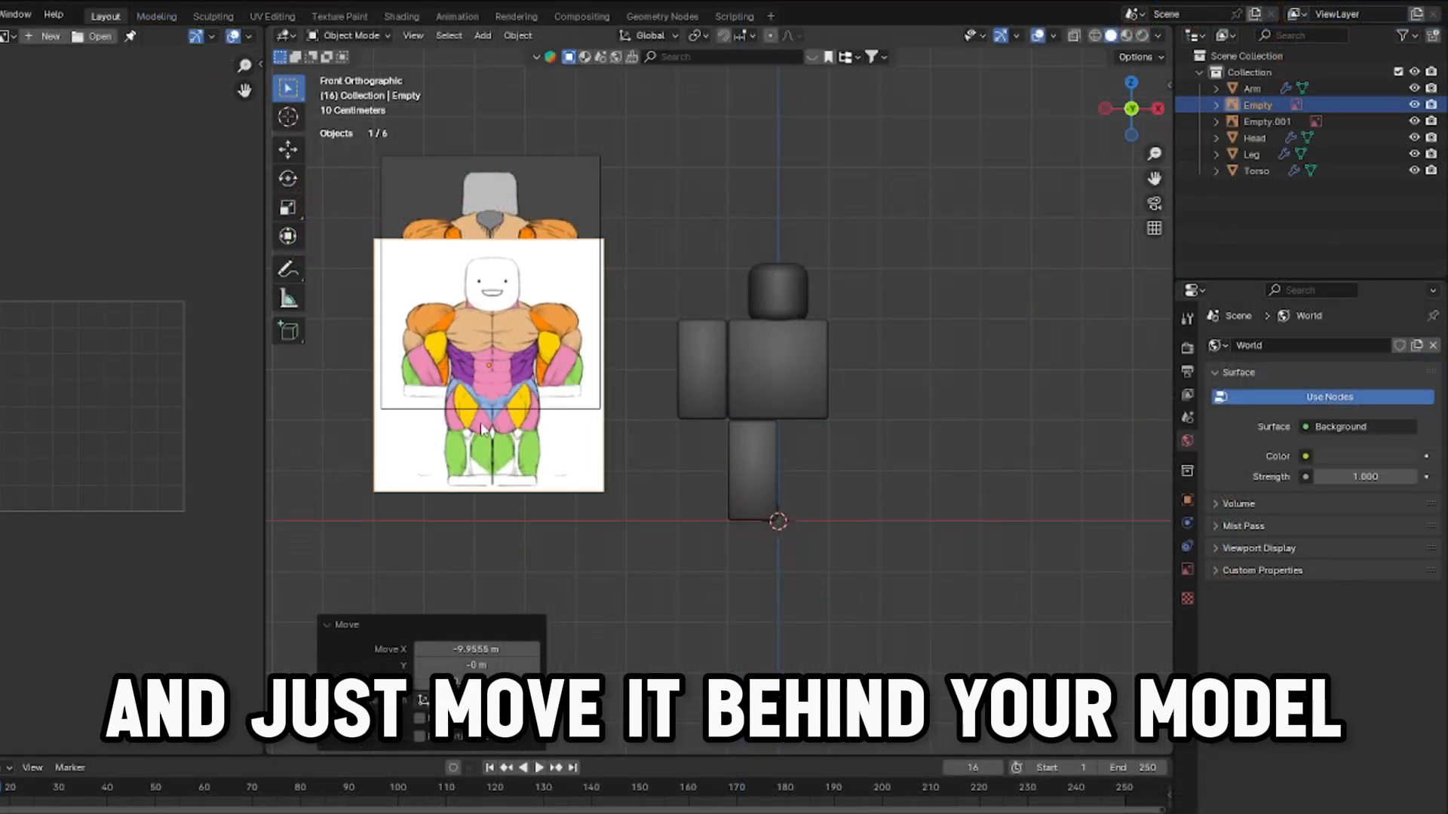
{"action": "left_click_drag", "start_coordinate": [488, 360], "coordinate": [1006, 421]}
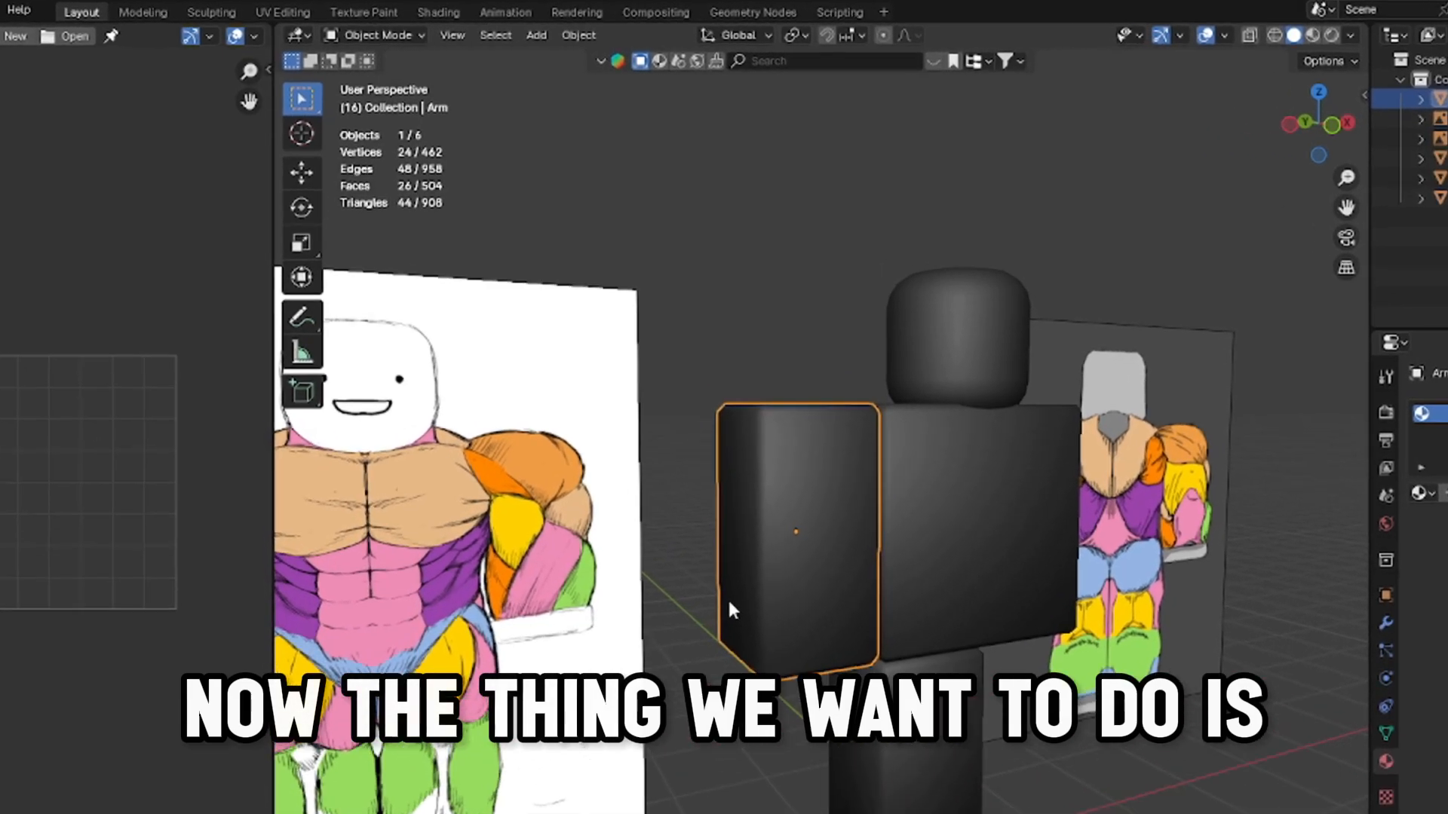
Select the arm and scroll up the loop-cut count for several horizontal cuts
{"action": "left_click", "coordinate": [382, 36]}
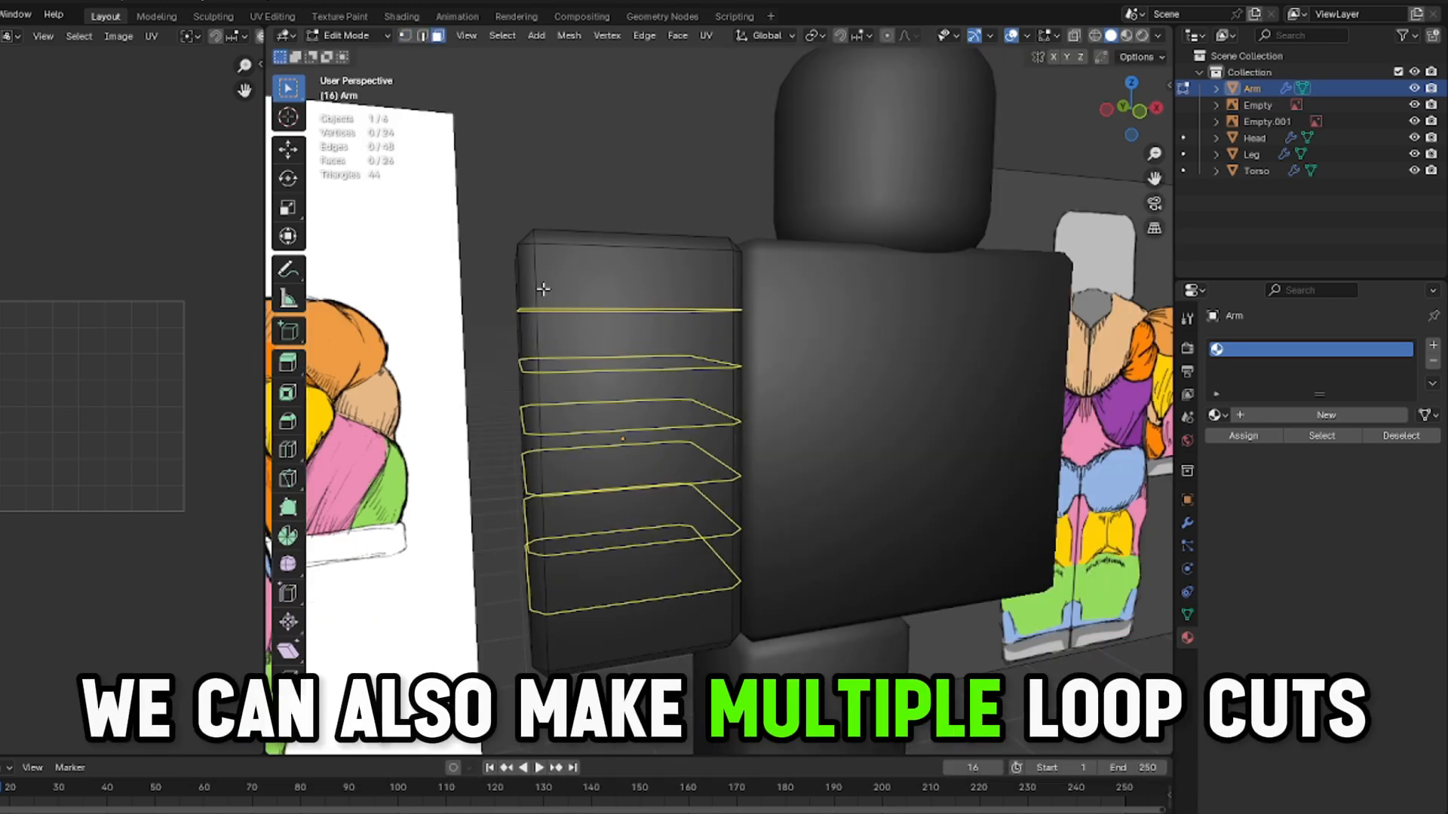
{"action": "scroll", "scroll_direction": "up", "scroll_amount": 3}
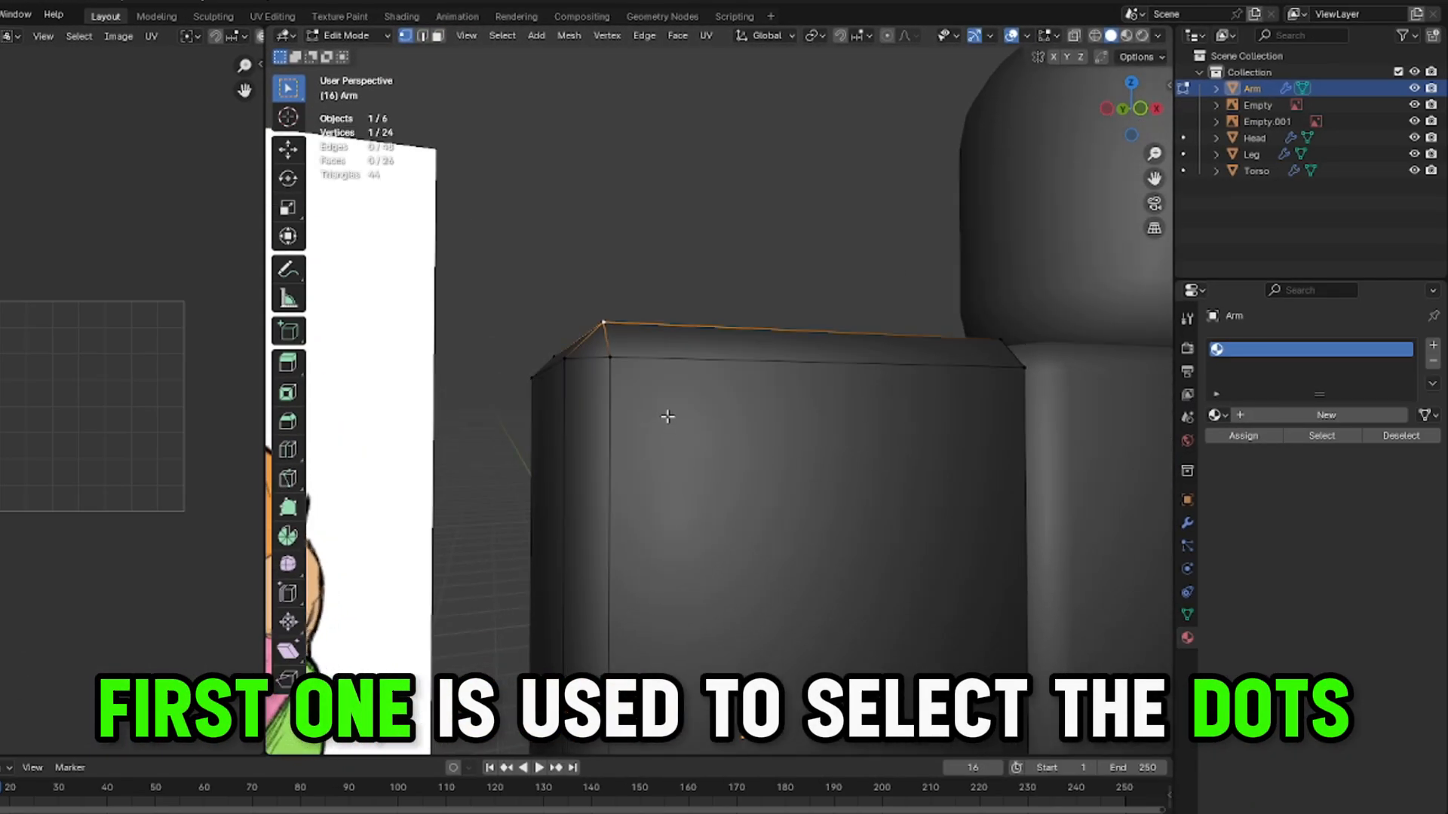
Switch to edge select mode and select a top edge of the arm
{"action": "left_click", "coordinate": [419, 37]}
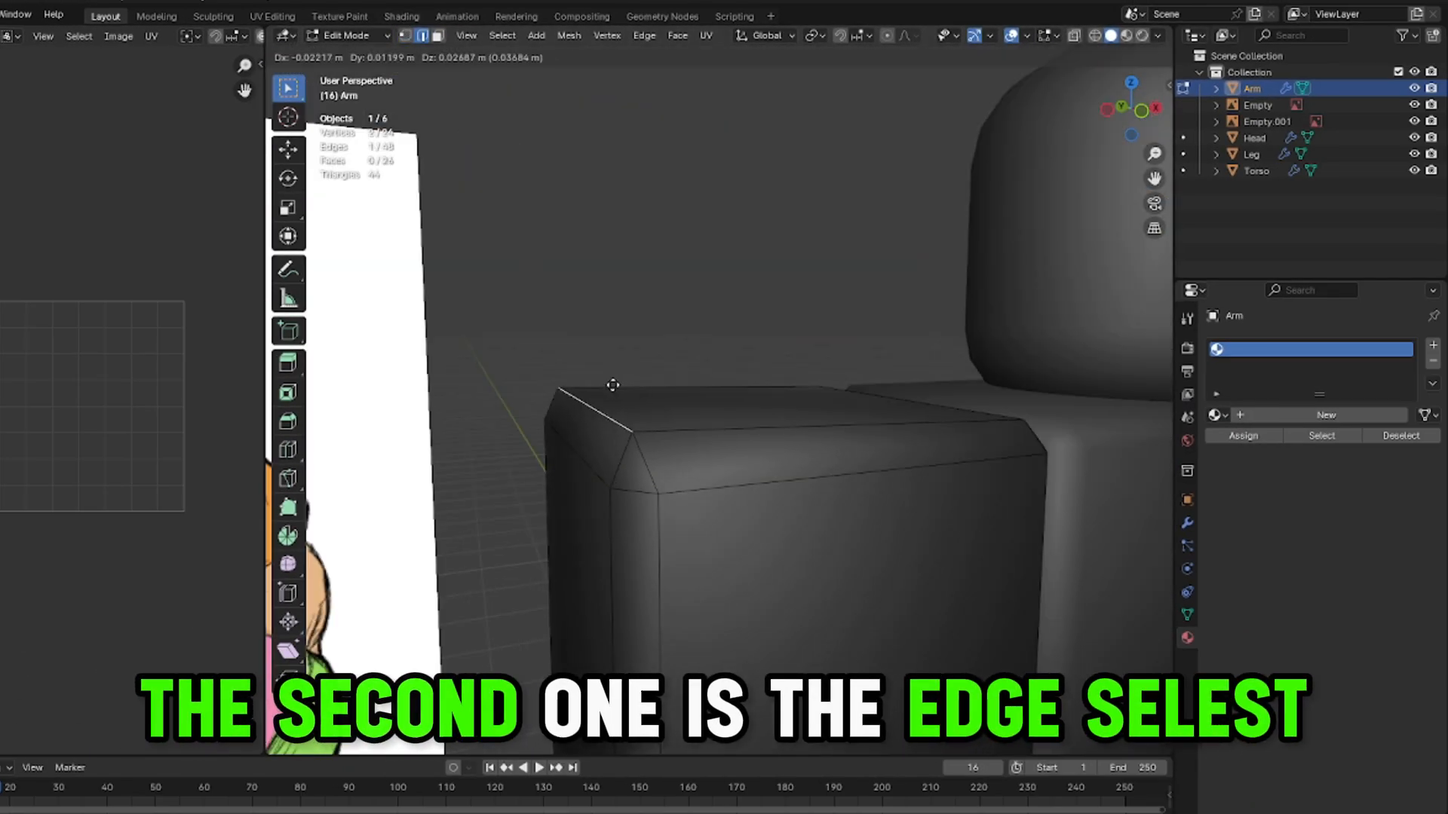
{"action": "left_click", "coordinate": [436, 36]}
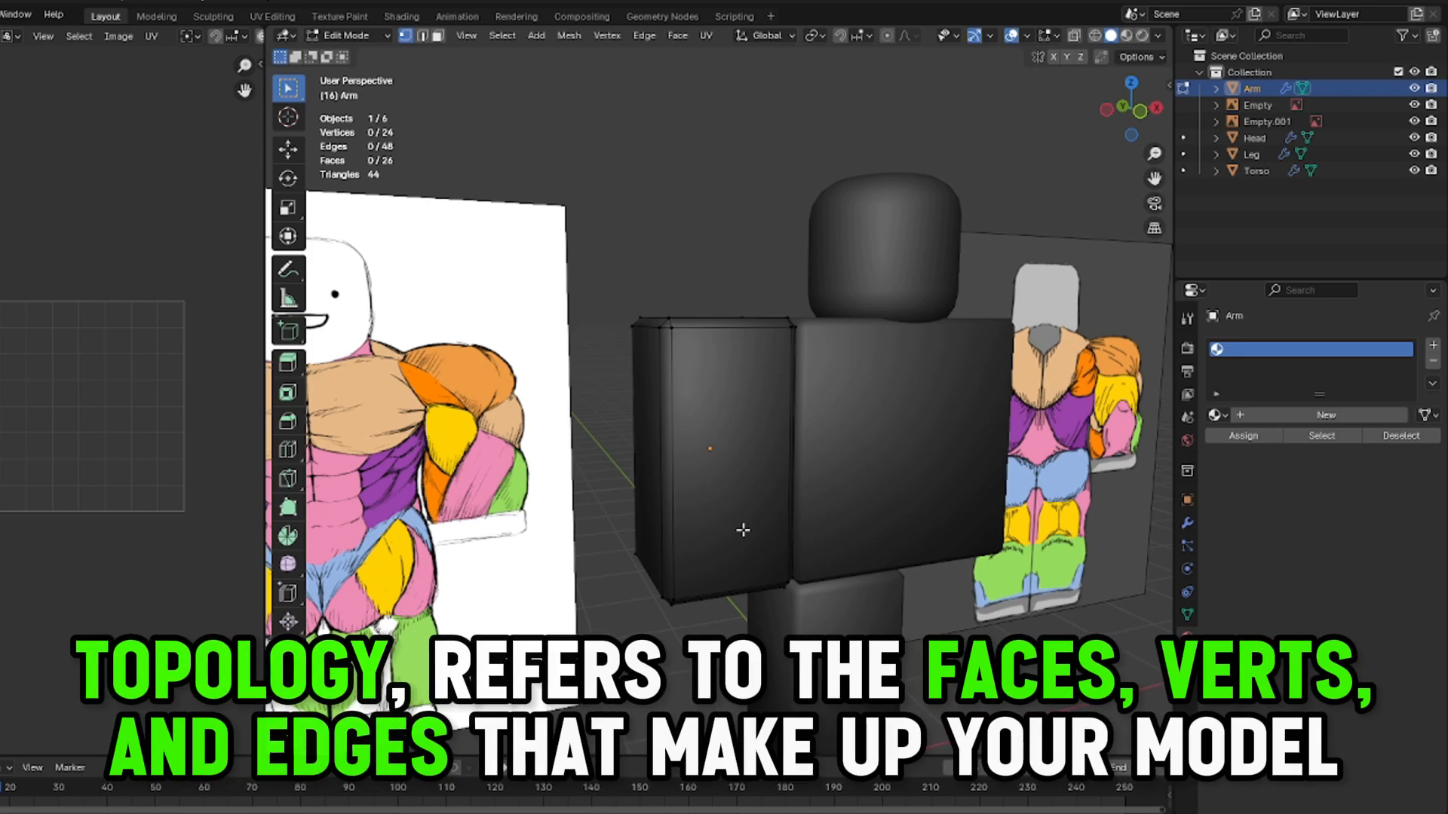
{"action": "mouse_move", "coordinate": [595, 98]}
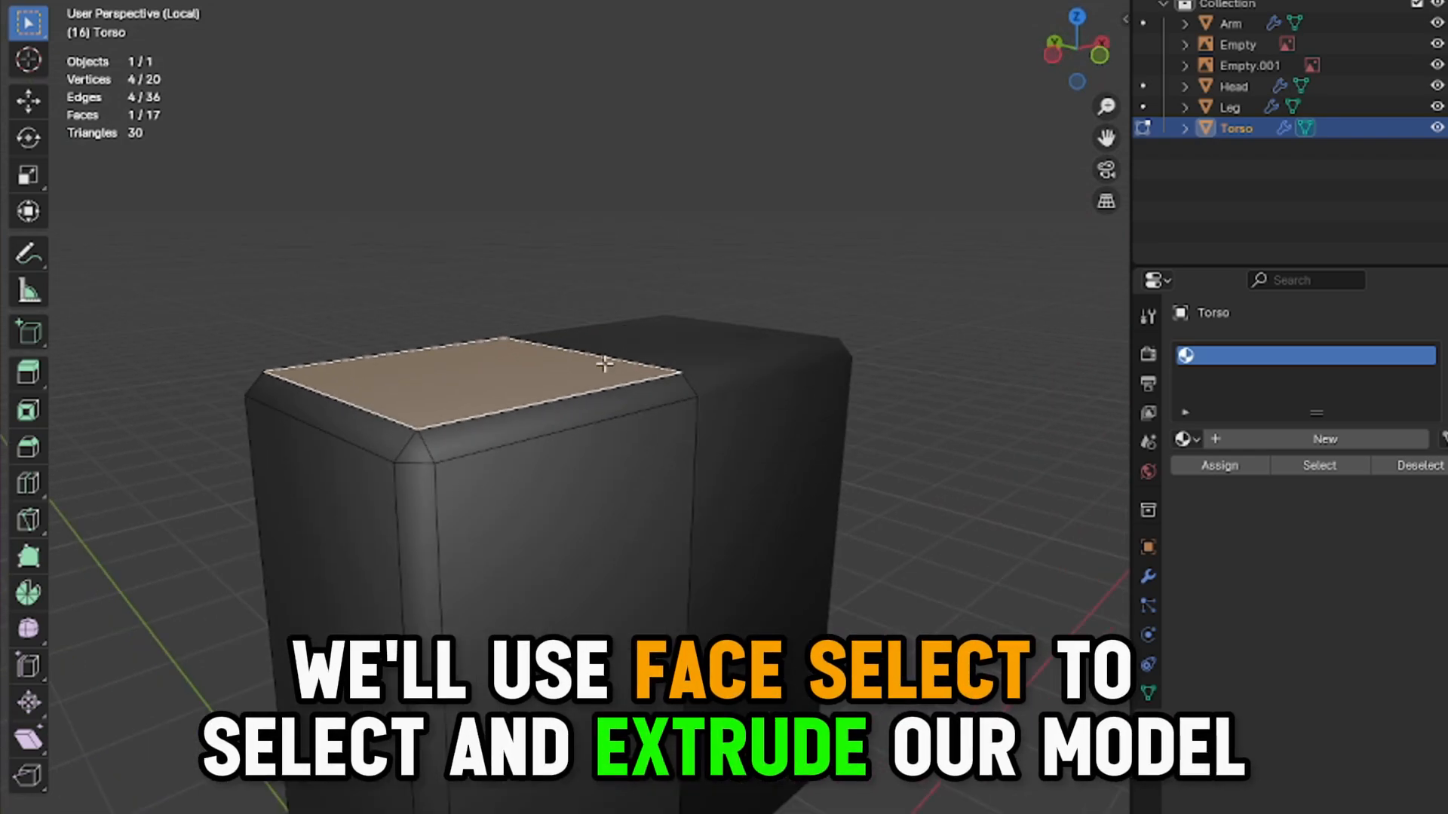
Extrude the torso's selected top face upward with E
{"action": "key", "text": "E"}
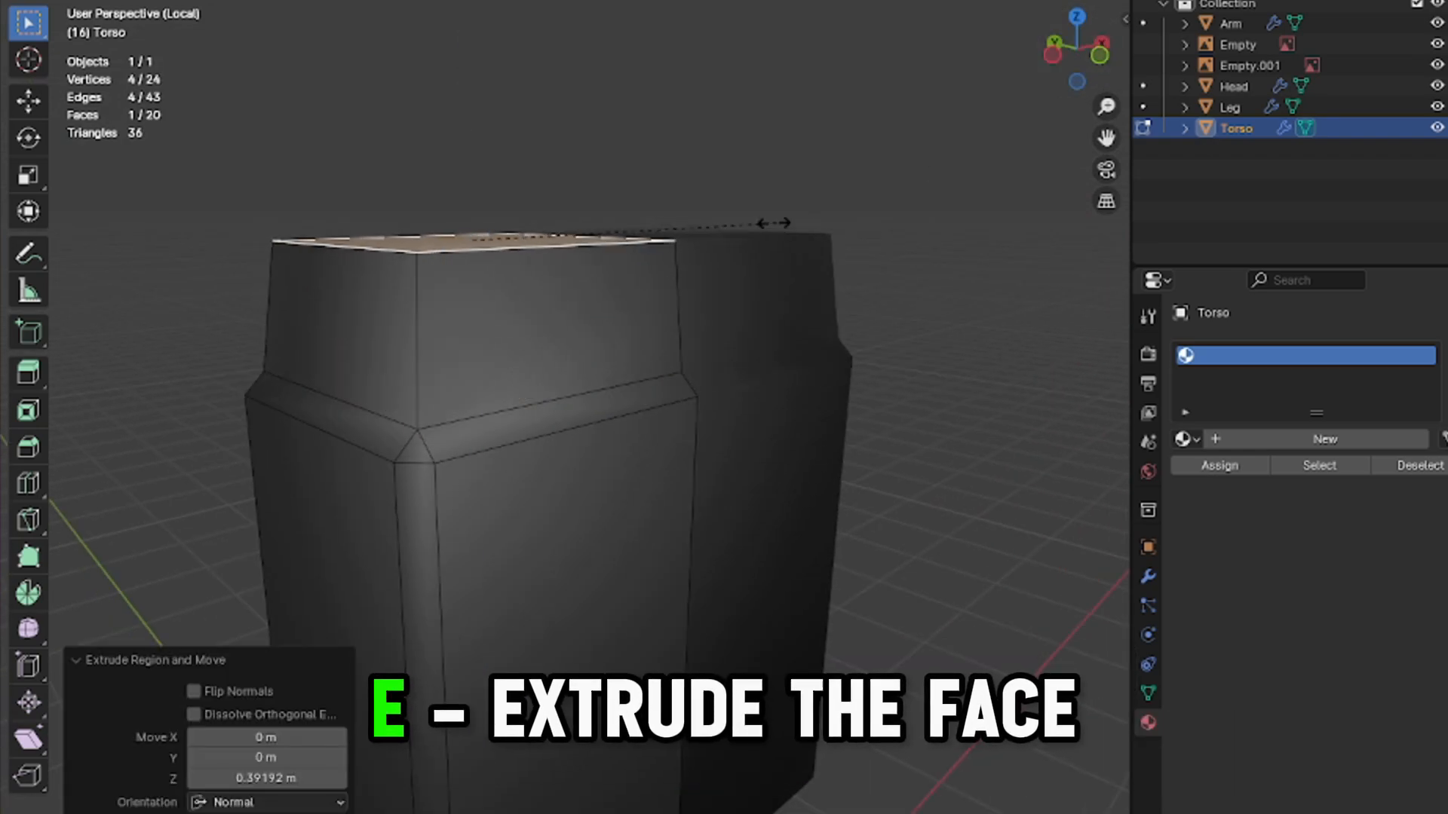